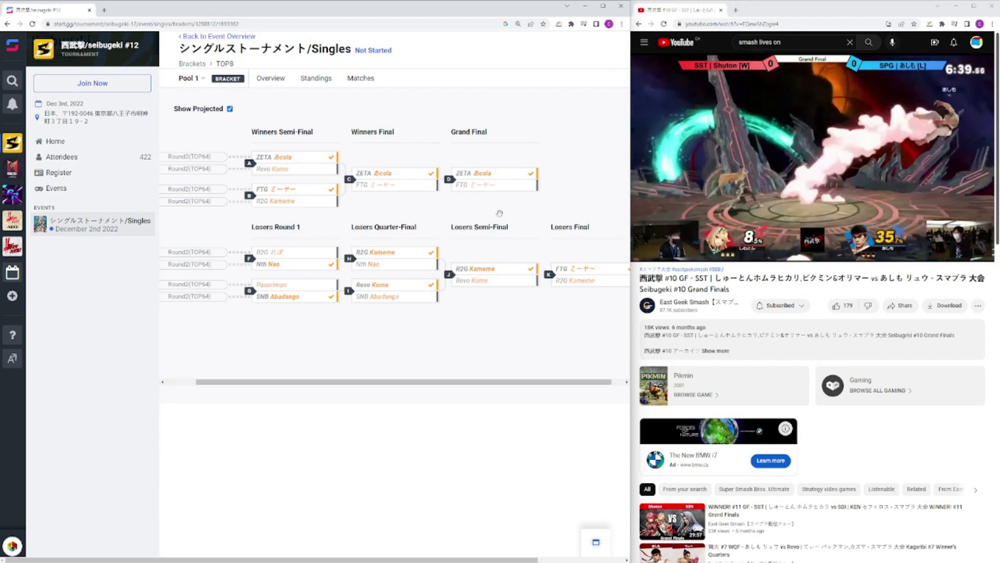
mouse_move(494, 185)
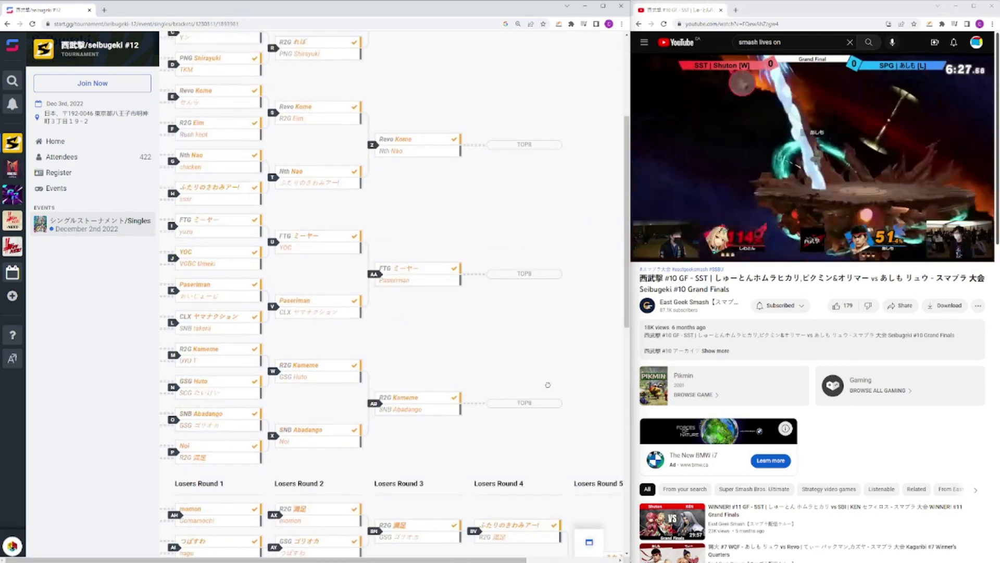
- Scroll through the Seibugeki #12 Singles bracket on start.gg
scroll(down, 3)
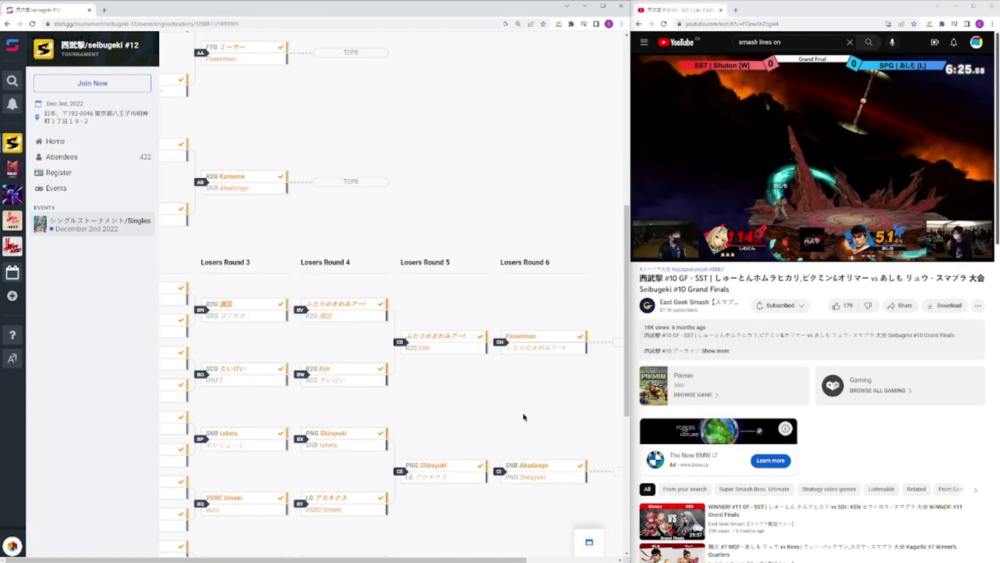
scroll(down, 3)
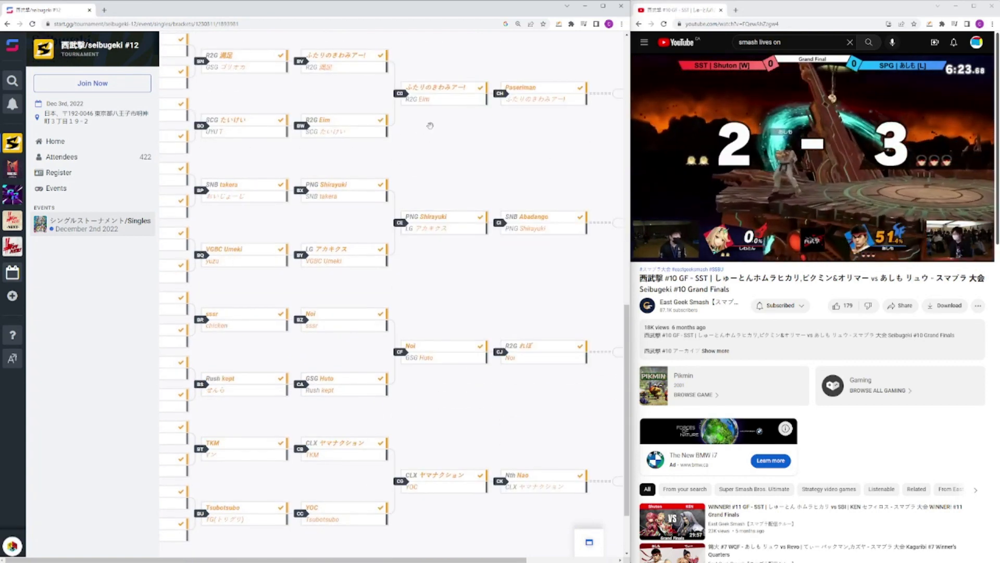
scroll(down, 3)
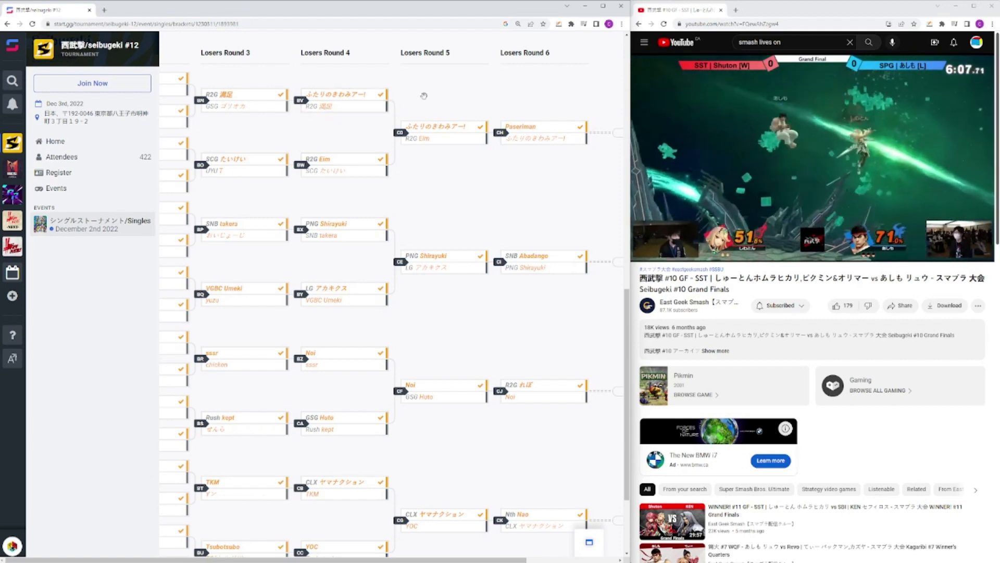
scroll(down, 3)
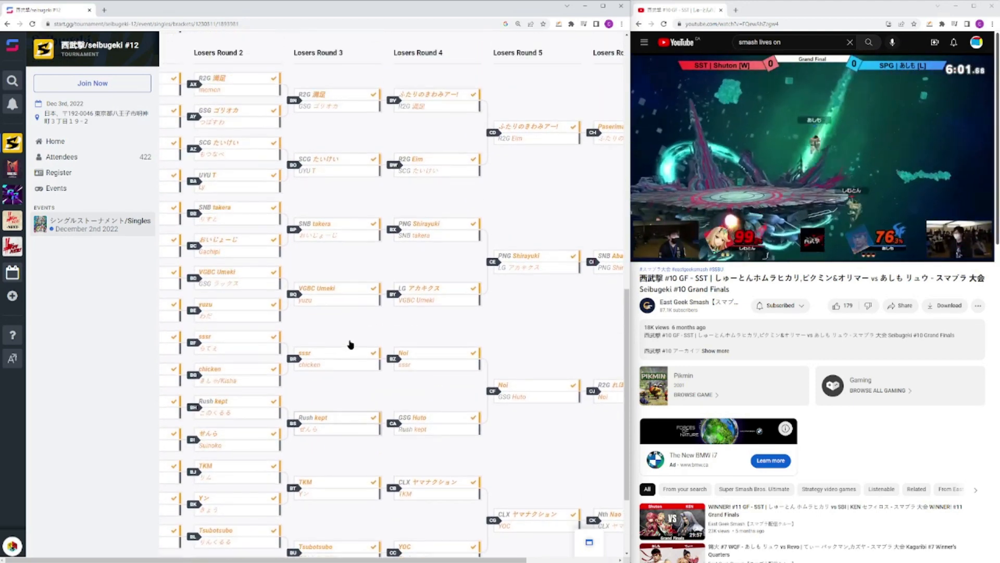
scroll(up, 3)
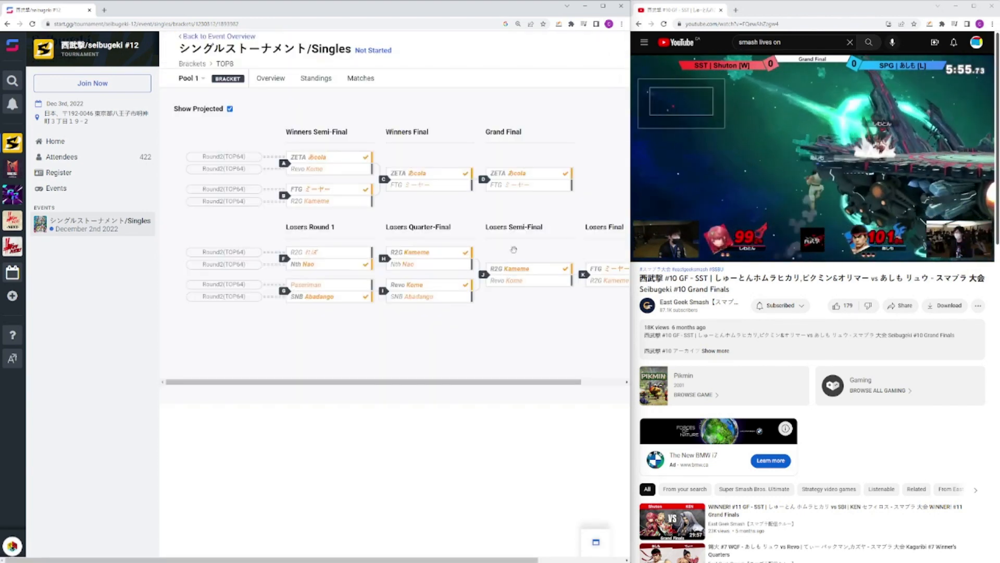
- Open Japanese player Nao's PGstats profile in a new tab and scroll his charts and tournaments
click(142, 10)
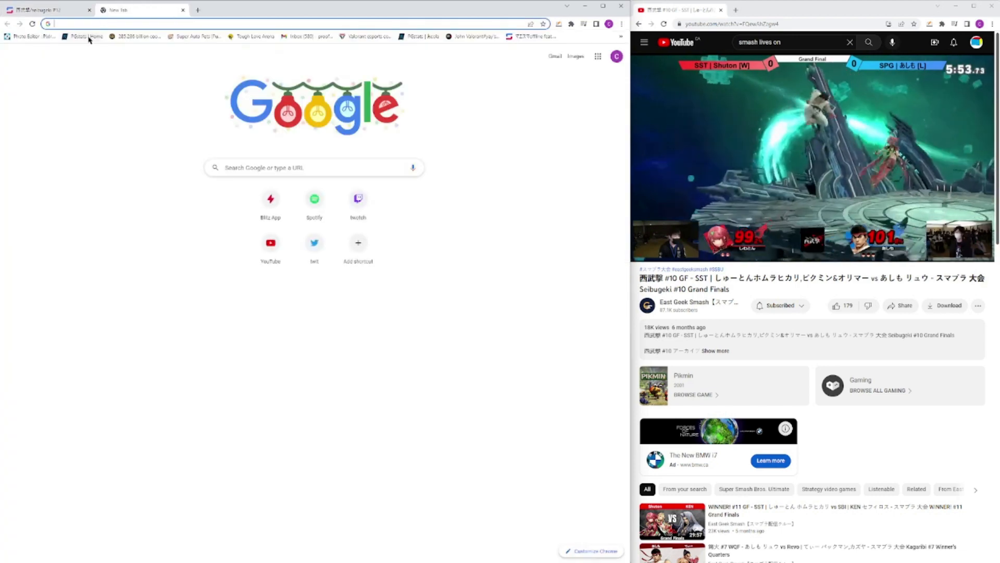
click(84, 37)
text(nao)
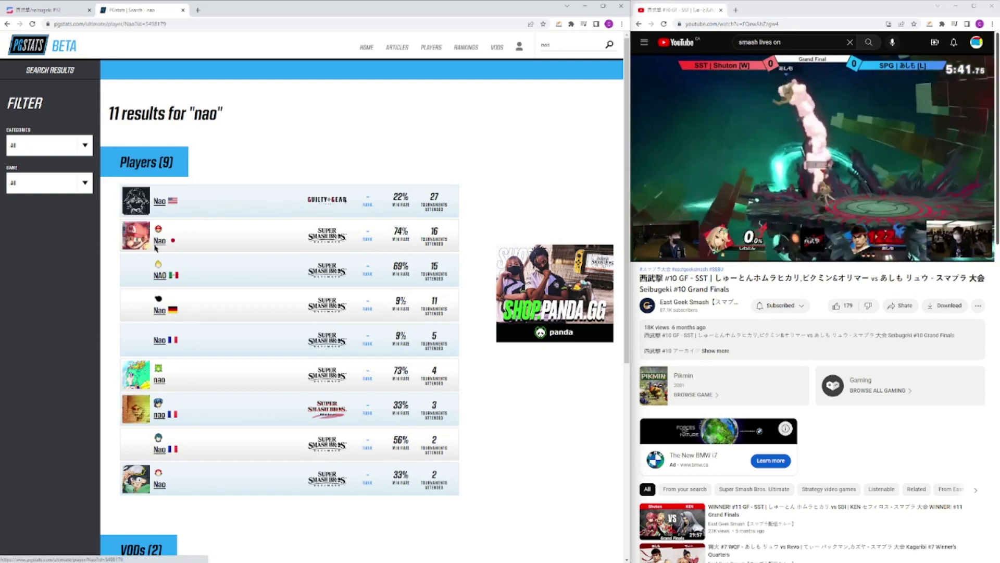
click(160, 240)
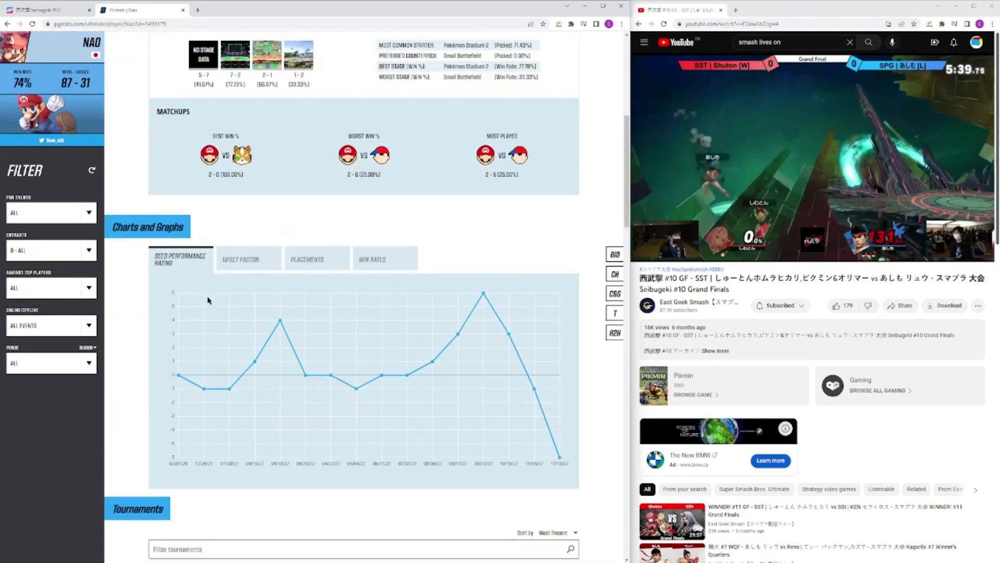
scroll(down, 3)
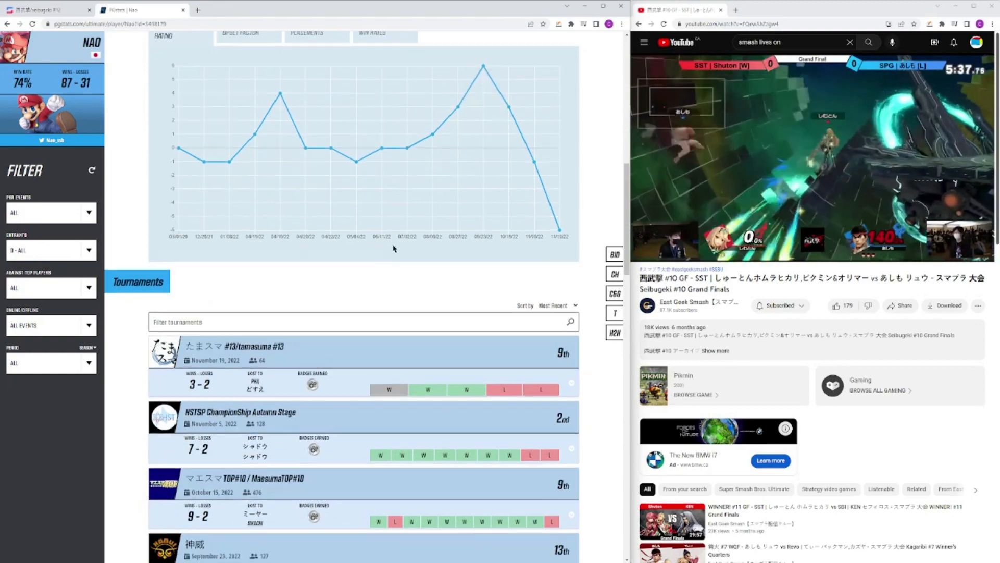
scroll(down, 3)
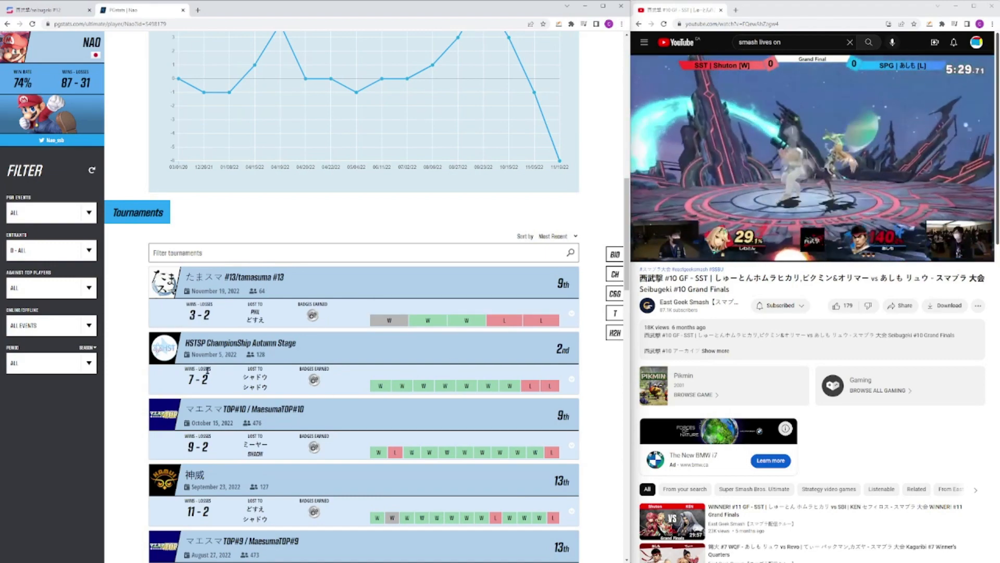
mouse_move(509, 386)
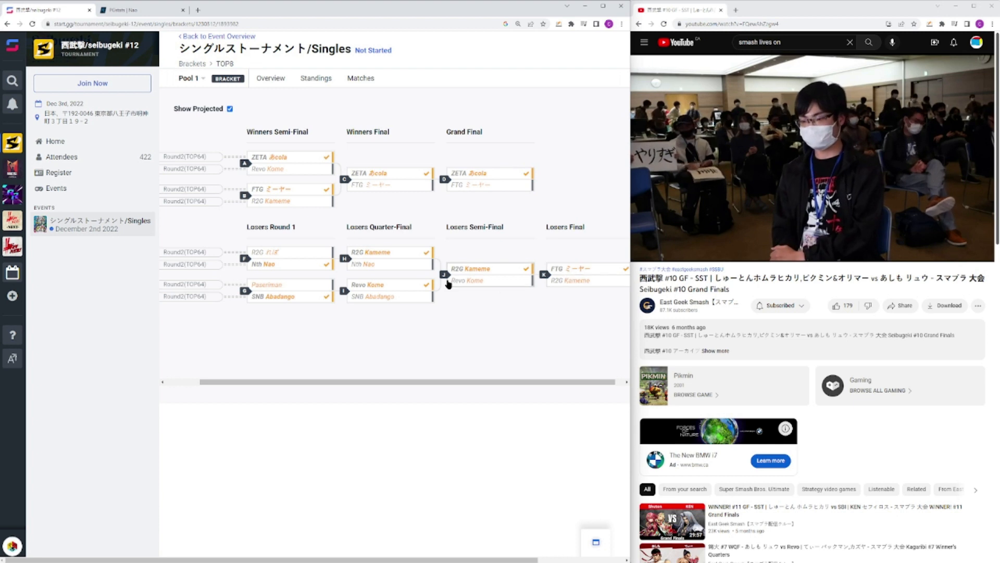
mouse_move(278, 295)
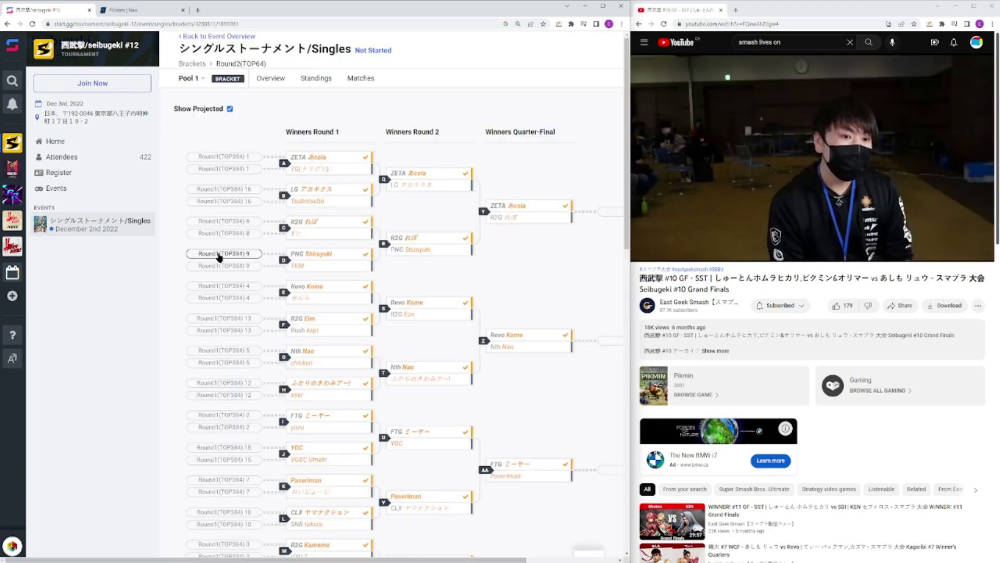
- Scroll the Round2 (TOP64) bracket down and right to its losers rounds
scroll(down, 3)
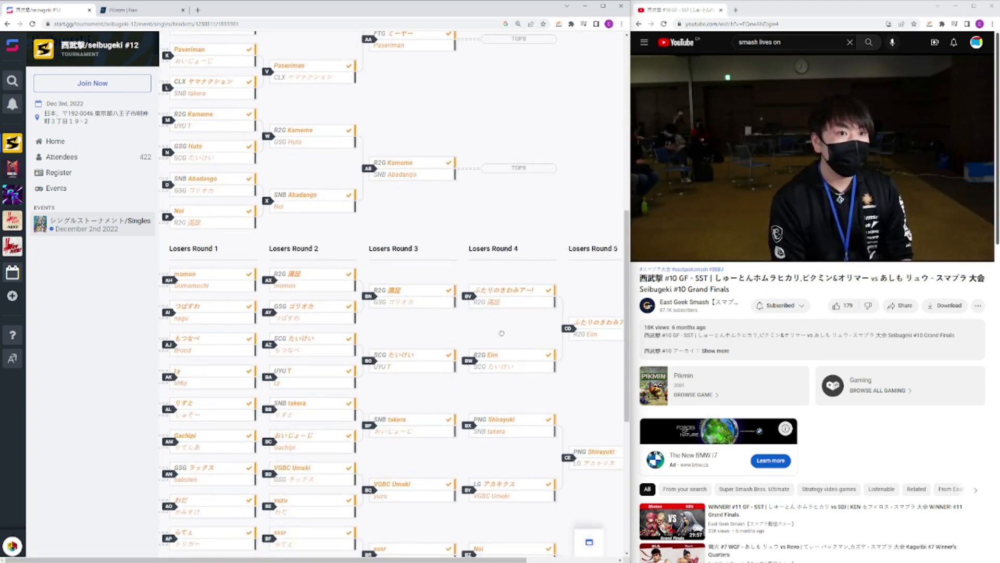
scroll(right, 3)
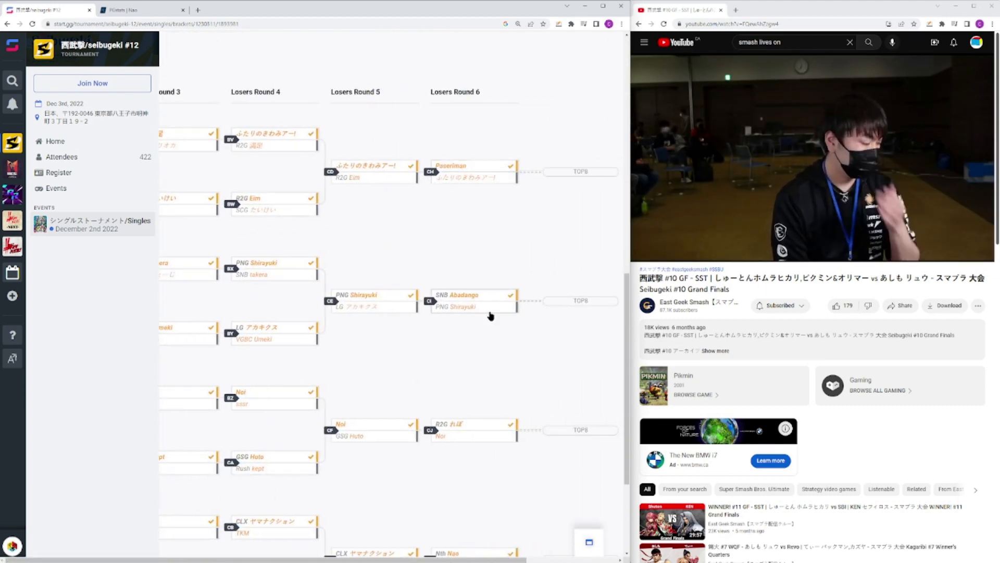
scroll(down, 3)
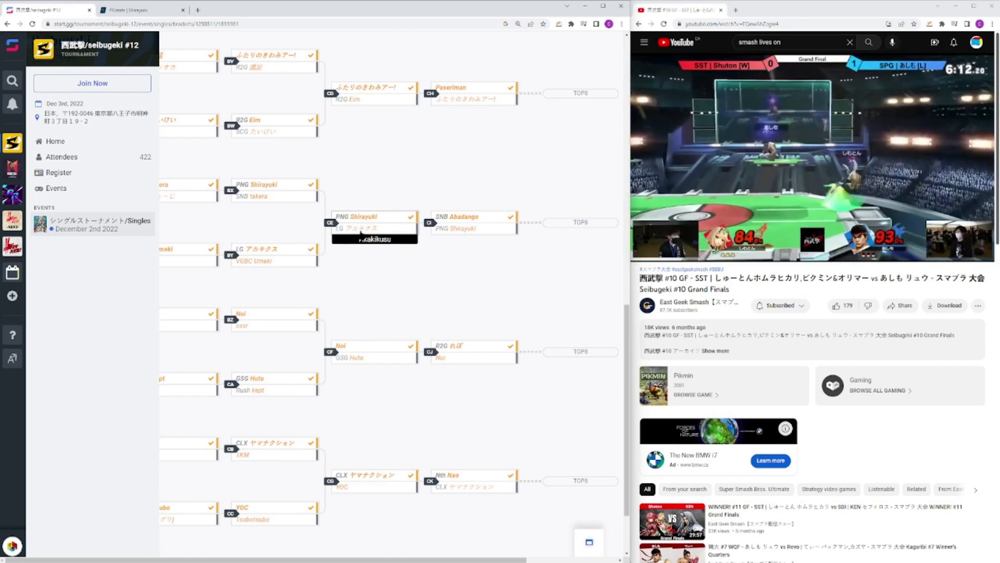
mouse_move(304, 270)
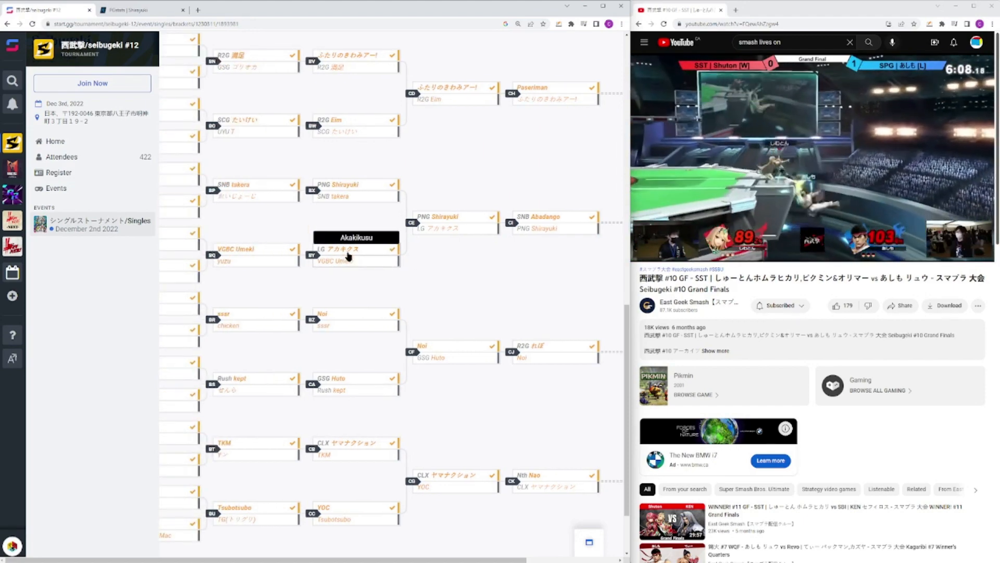
scroll(up, 3)
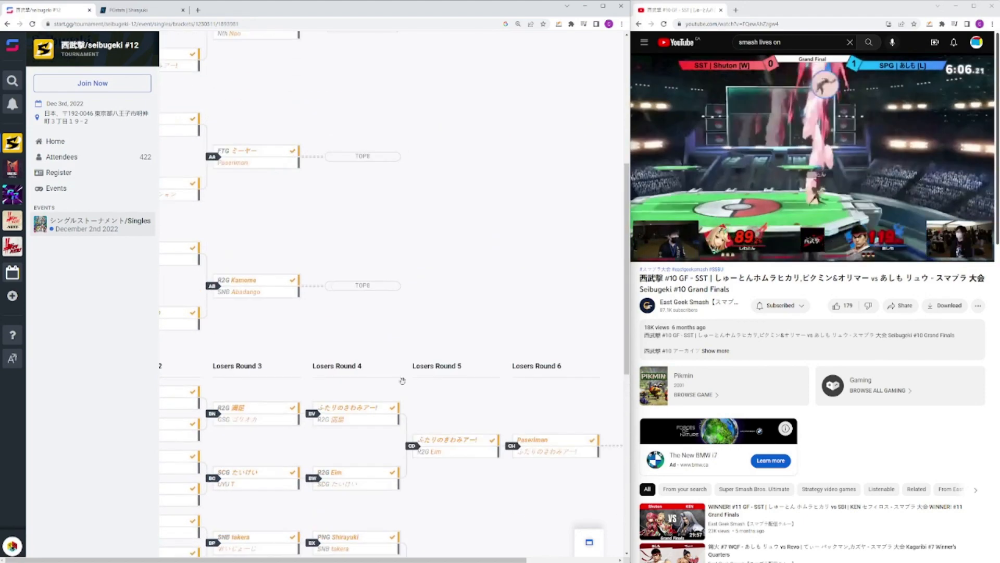
scroll(up, 3)
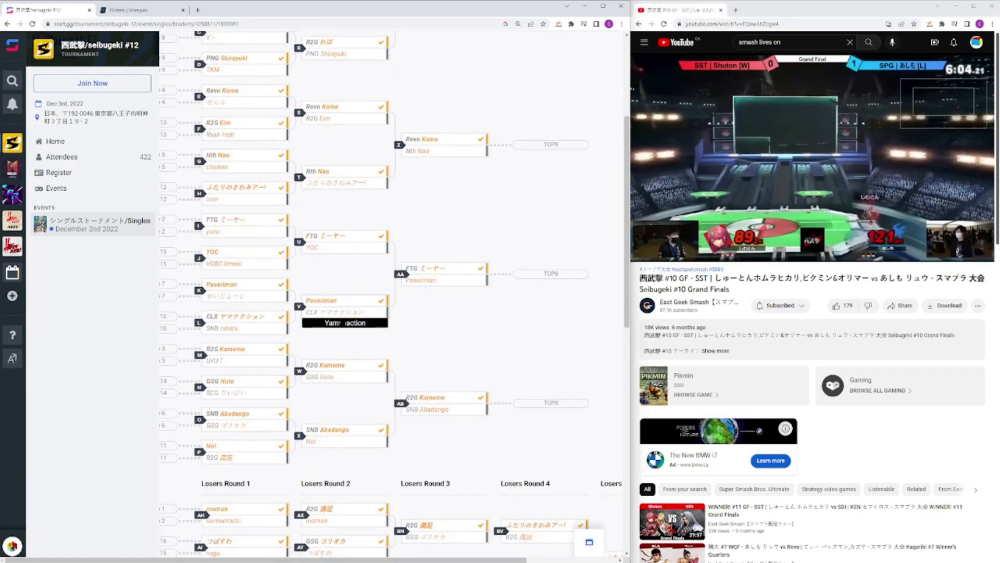
scroll(up, 3)
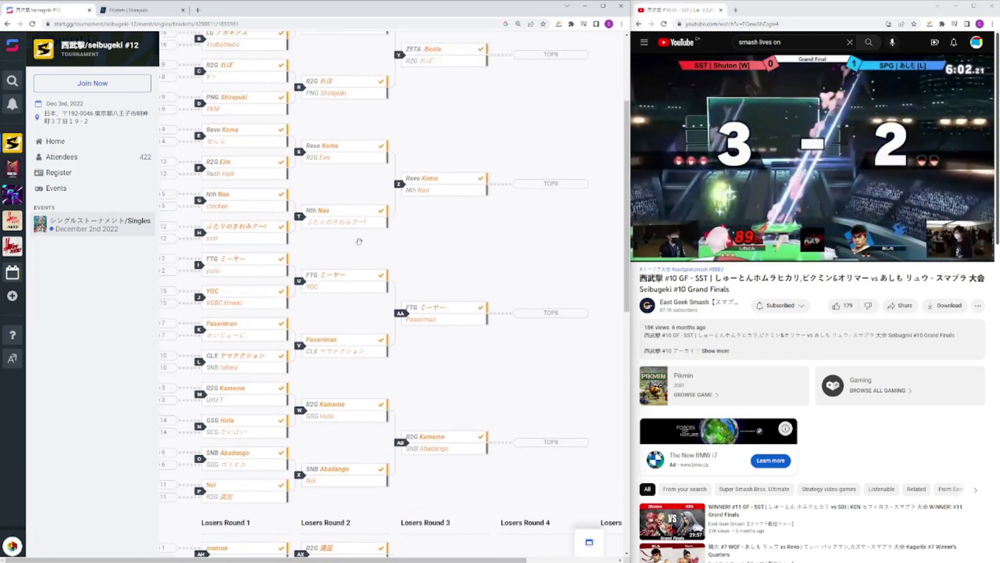
scroll(up, 3)
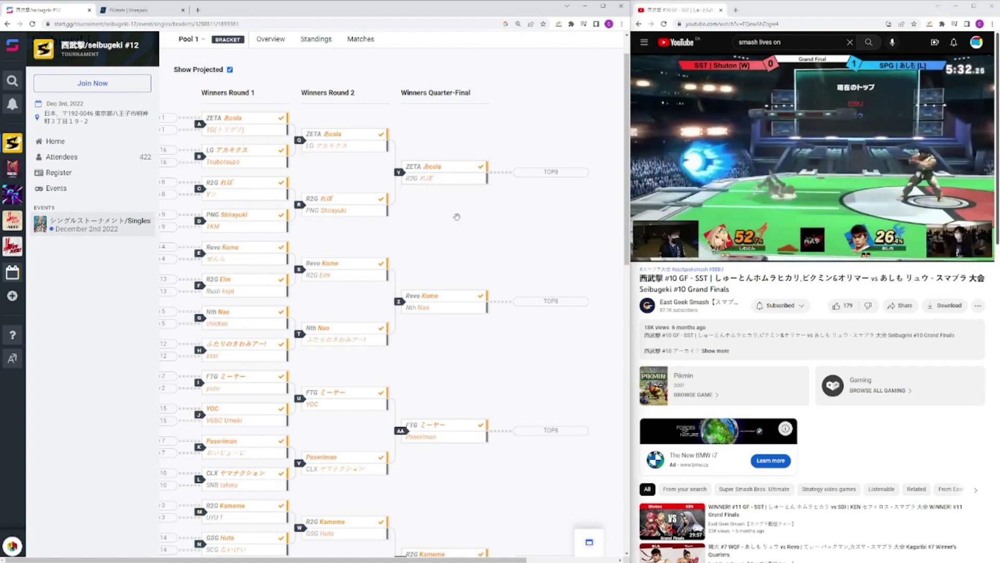
scroll(down, 3)
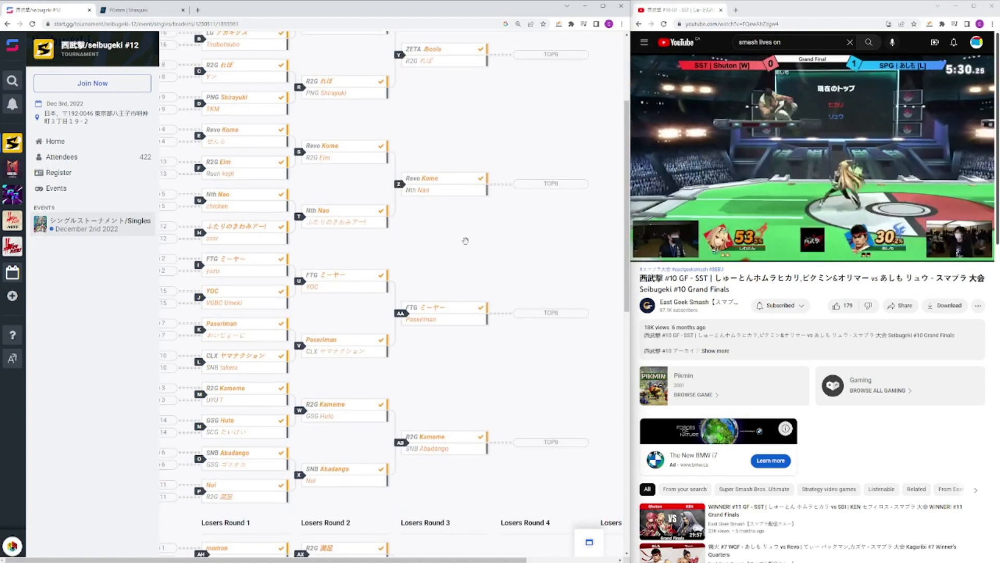
scroll(down, 3)
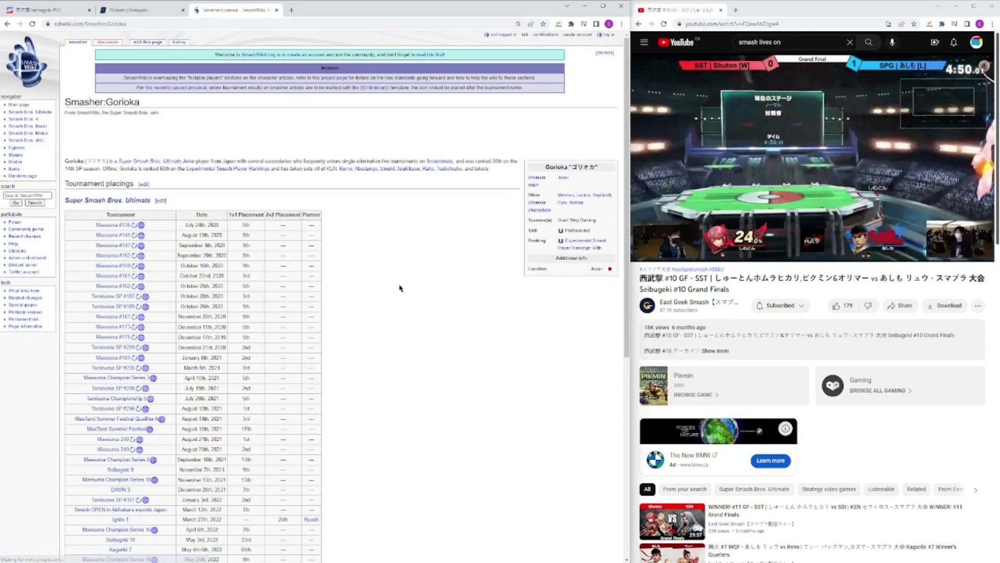
- Scroll through the placings table on the SmashWiki Smasher:Gorioka page
scroll(down, 3)
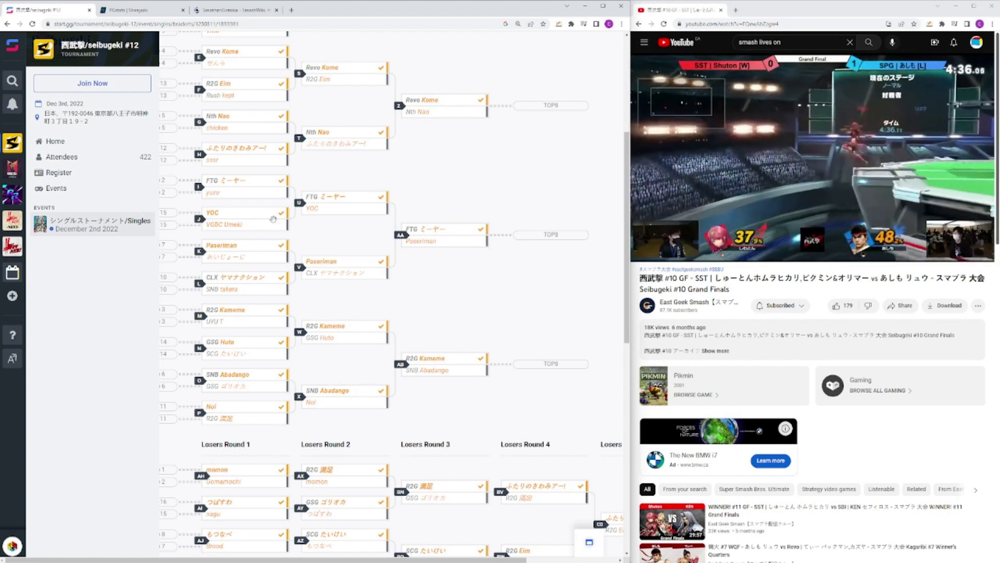
- Search PGstats for Abadango and set head-to-head to Offline Only, showing 5–8 against Kameme
click(131, 9)
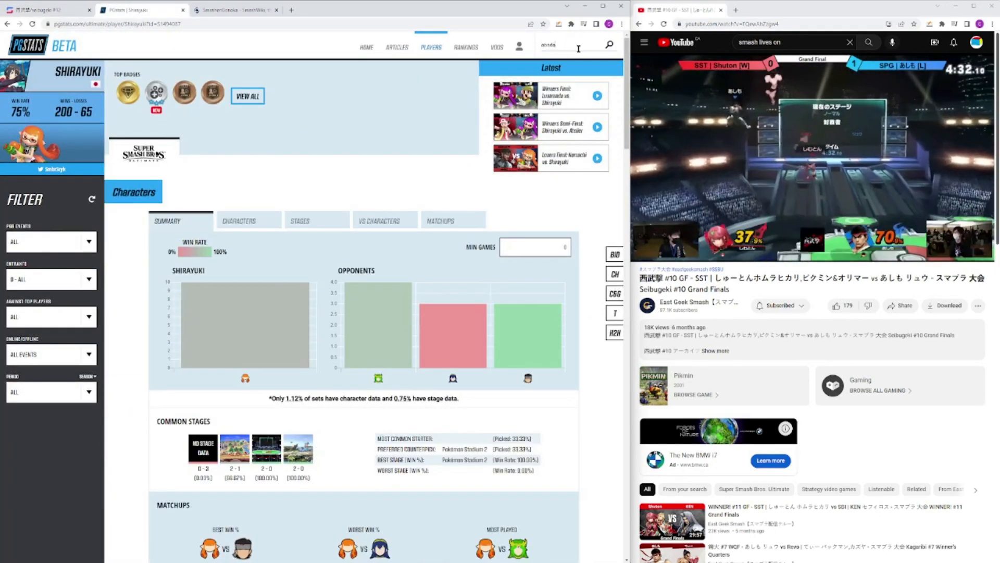
key(Return)
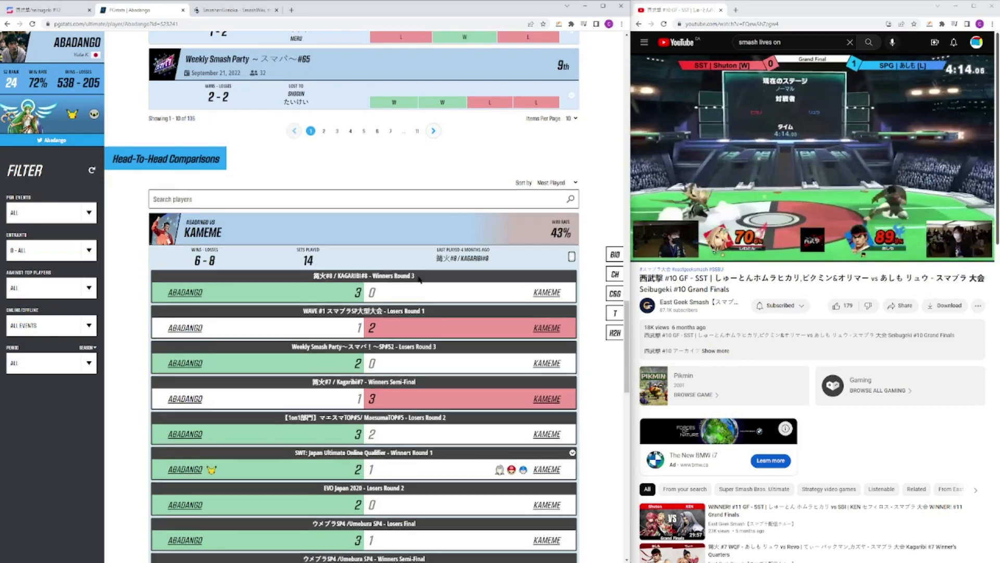
scroll(down, 3)
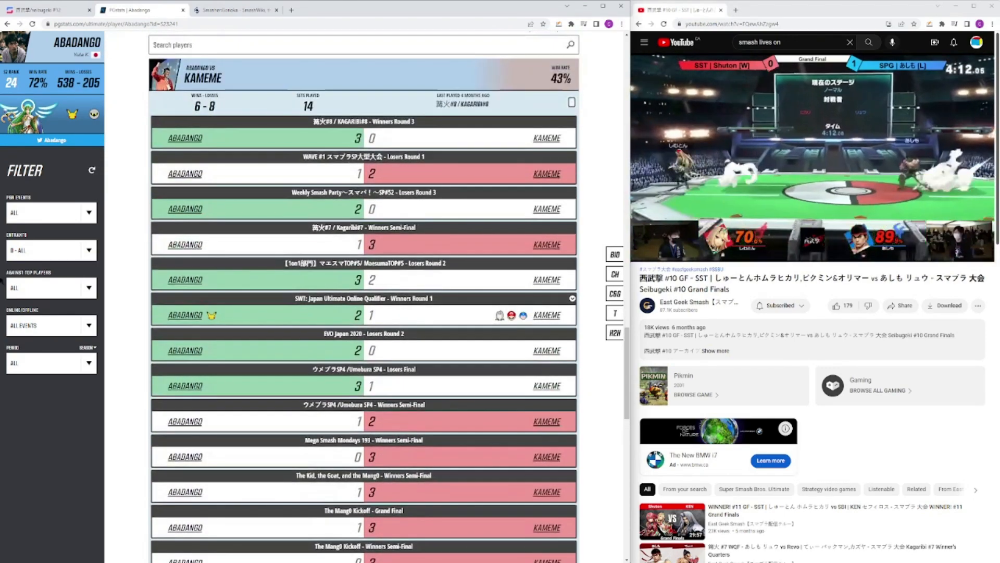
click(48, 326)
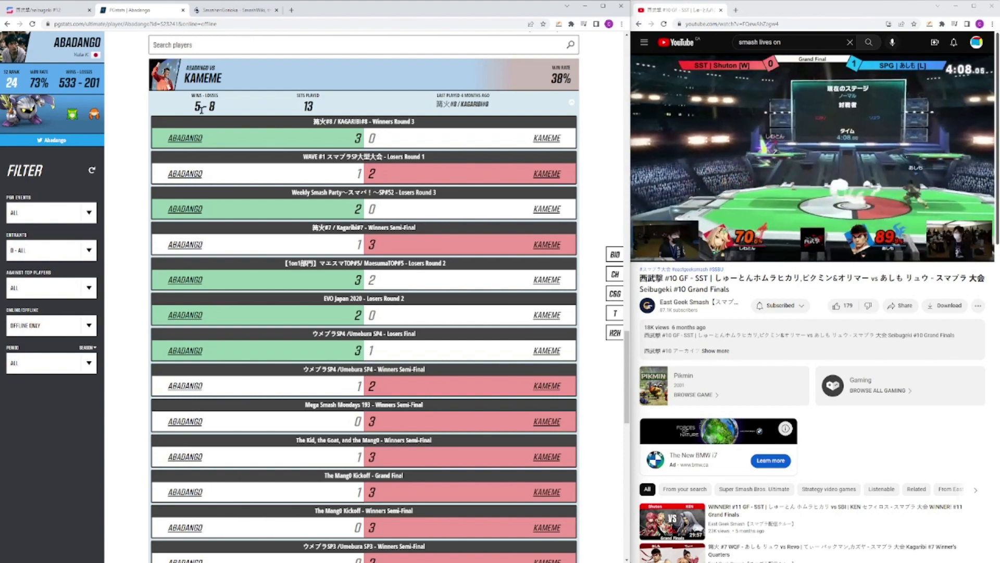
scroll(down, 3)
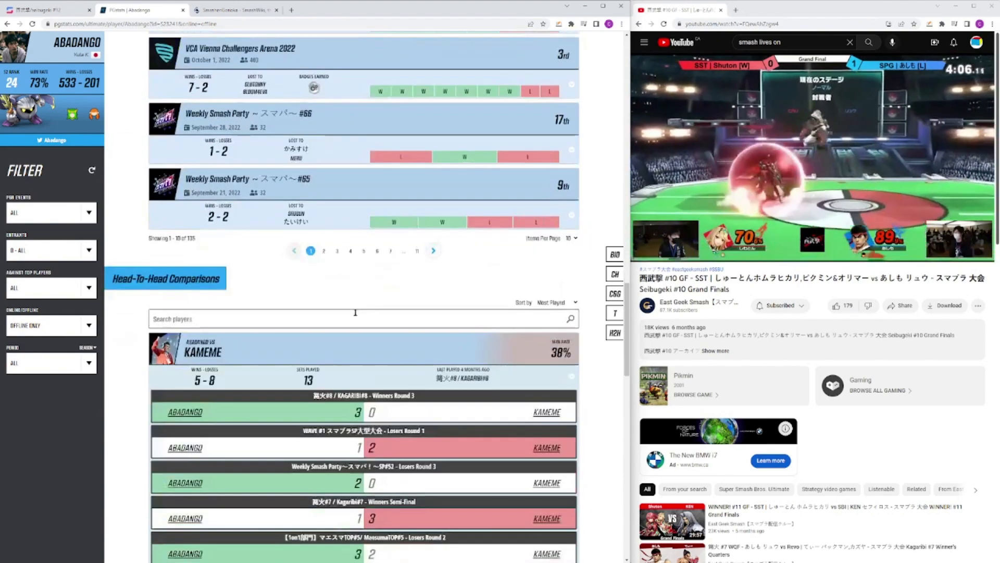
scroll(down, 3)
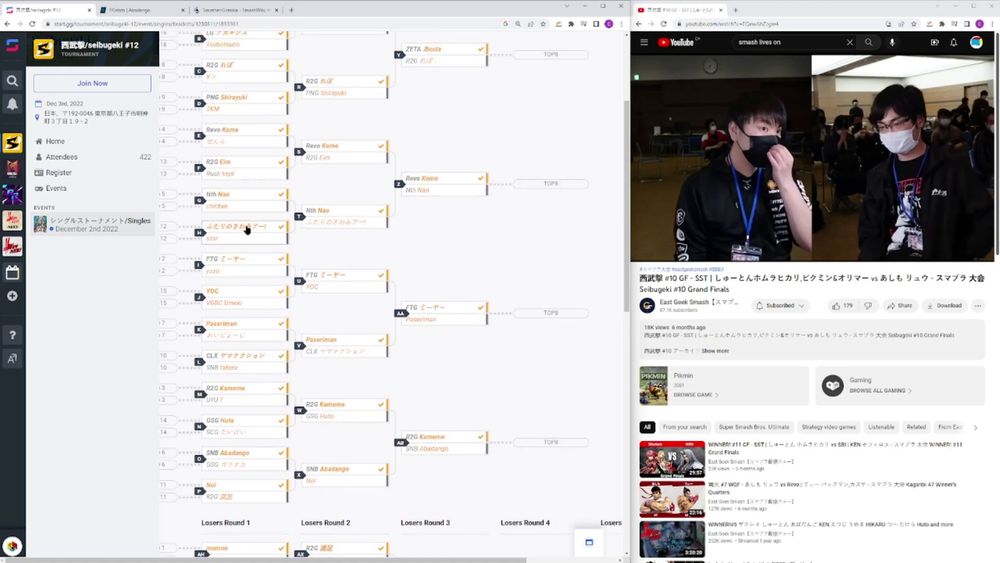
mouse_move(245, 227)
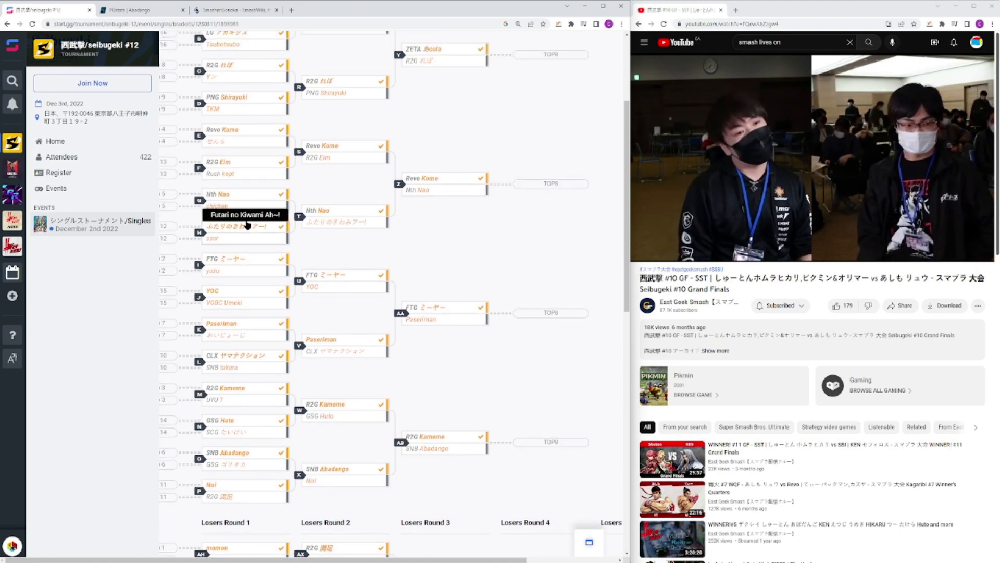
- Scroll the Pool 1 bracket back up to Winners Round 1
scroll(up, 3)
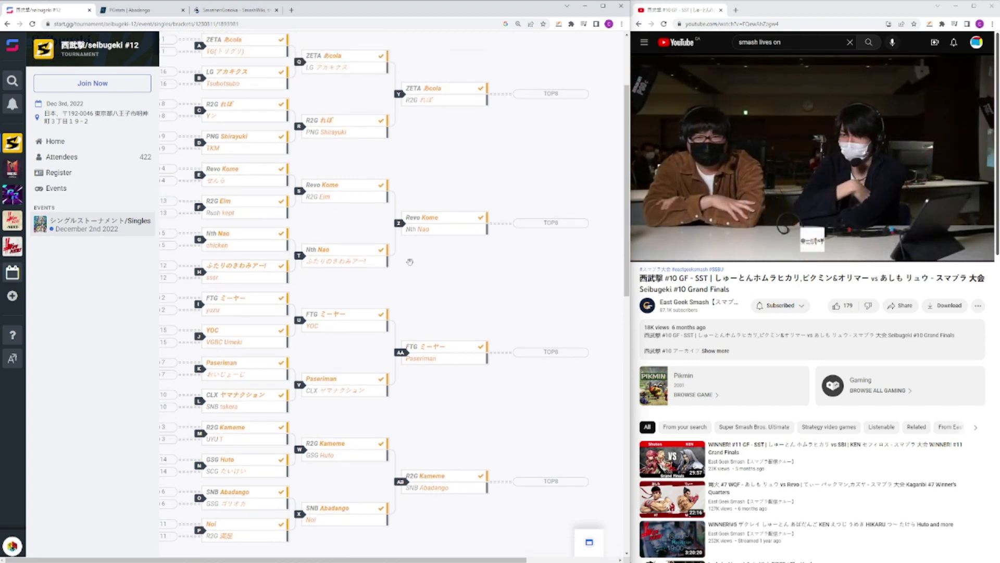
scroll(down, 3)
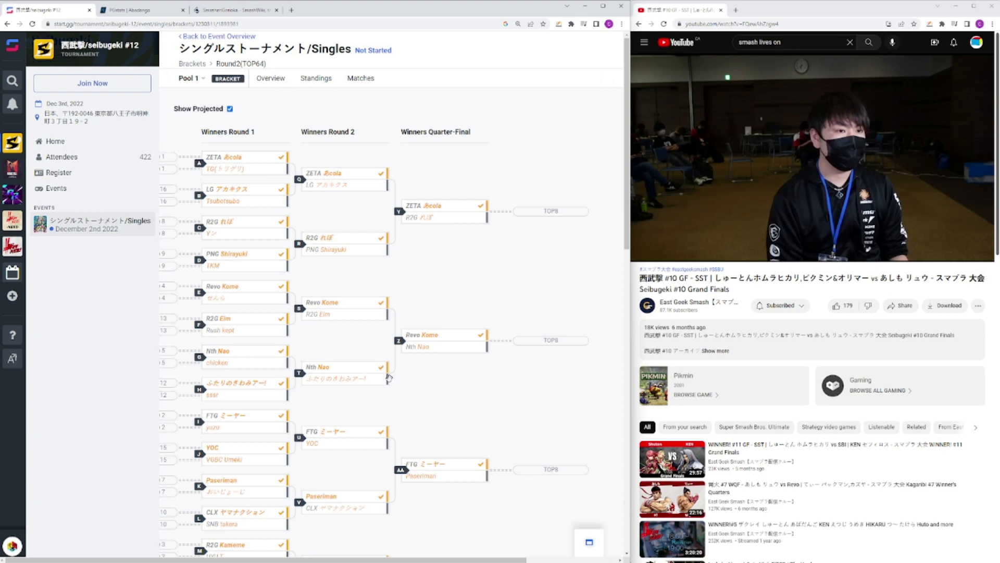
mouse_move(304, 358)
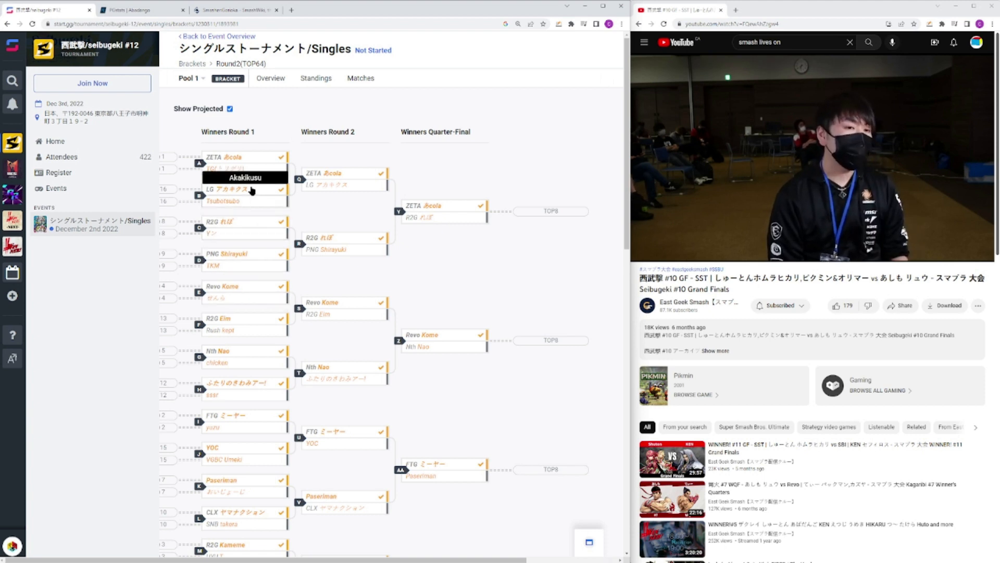
mouse_move(369, 283)
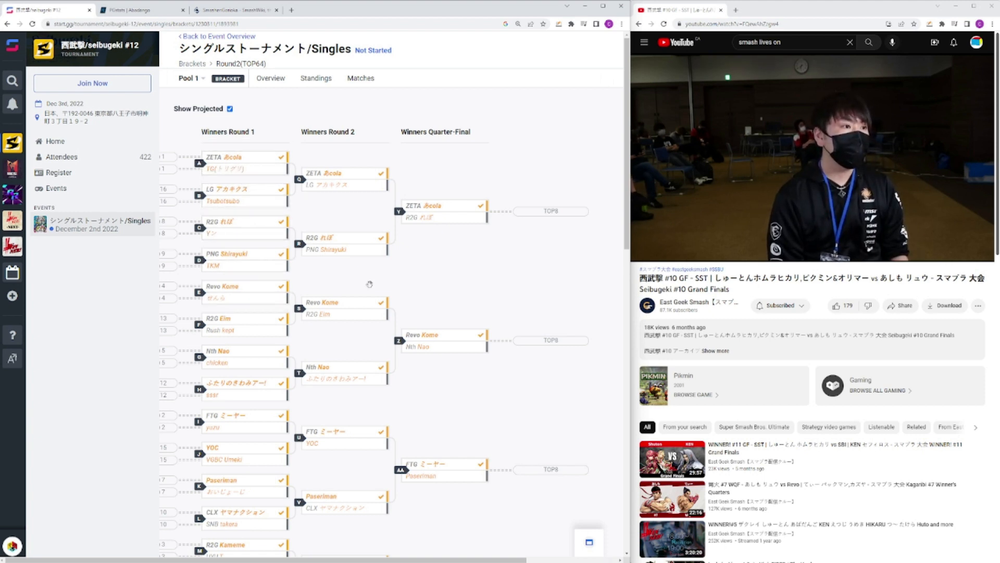
- Scroll the Pool 1 bracket down to Losers Rounds 1–4
scroll(down, 3)
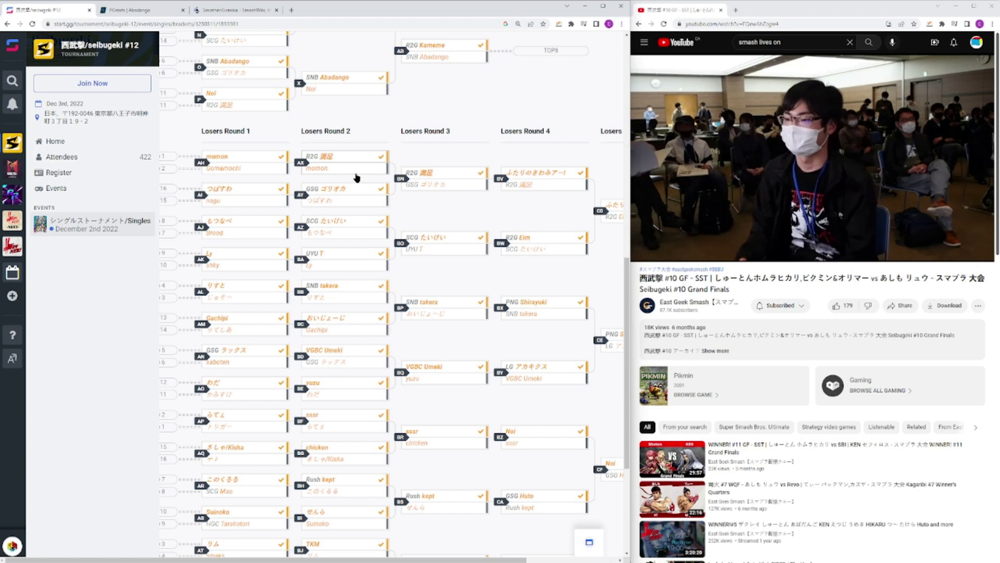
mouse_move(442, 173)
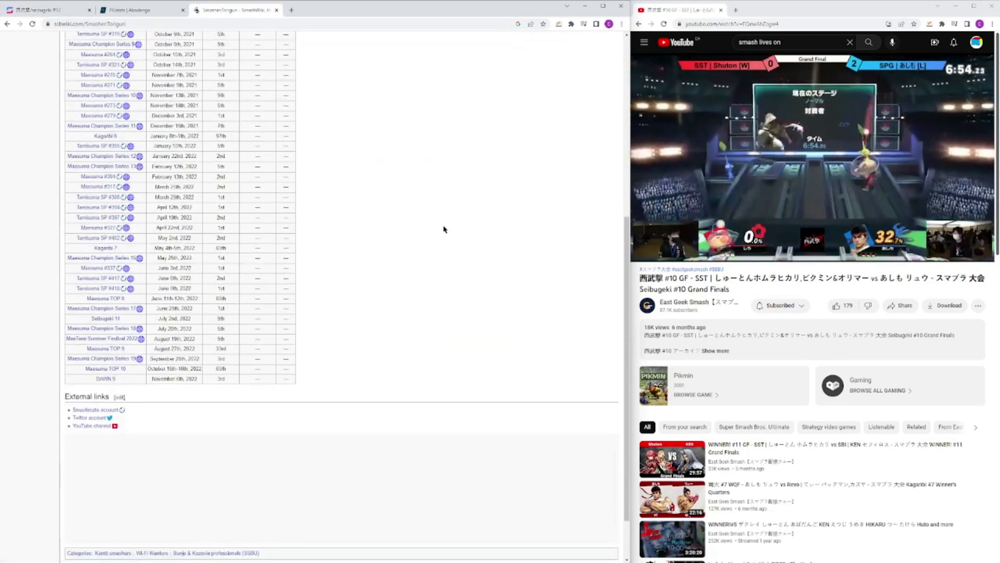
- Scroll through the SmashWiki smasher page's results table and external links
scroll(up, 3)
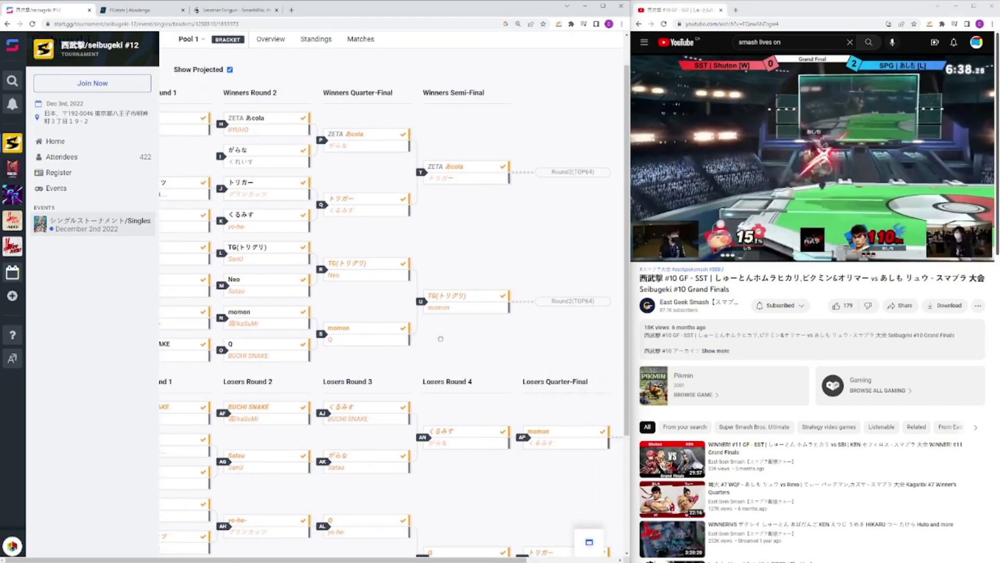
- Scroll down through the Round2 (TOP64) winners and losers rounds, then back to the top
scroll(down, 3)
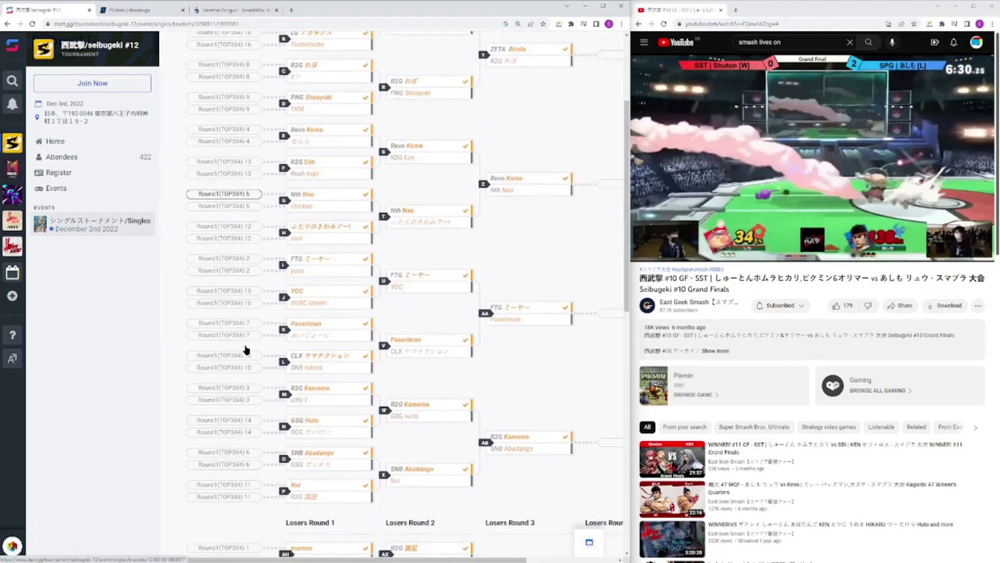
scroll(down, 3)
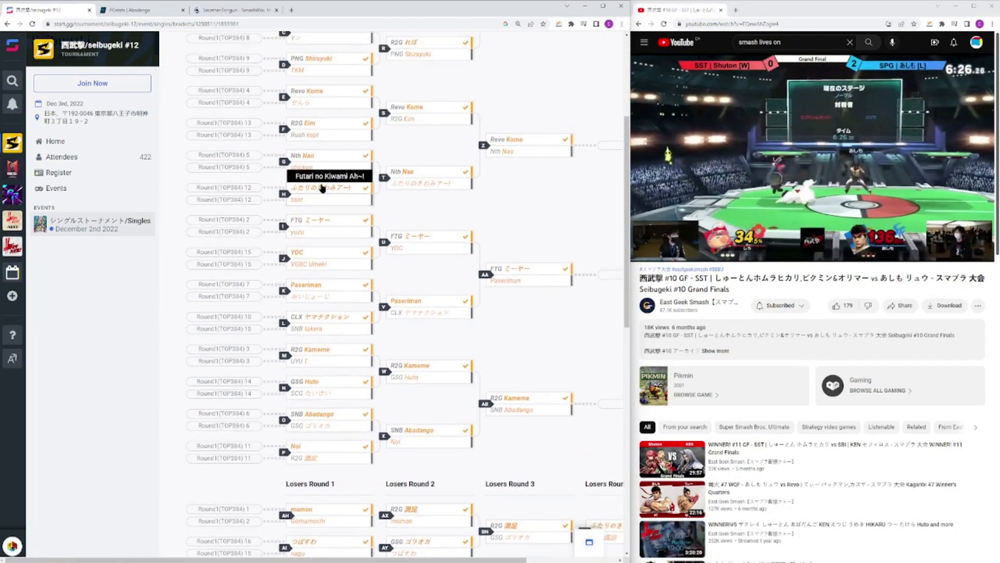
scroll(up, 3)
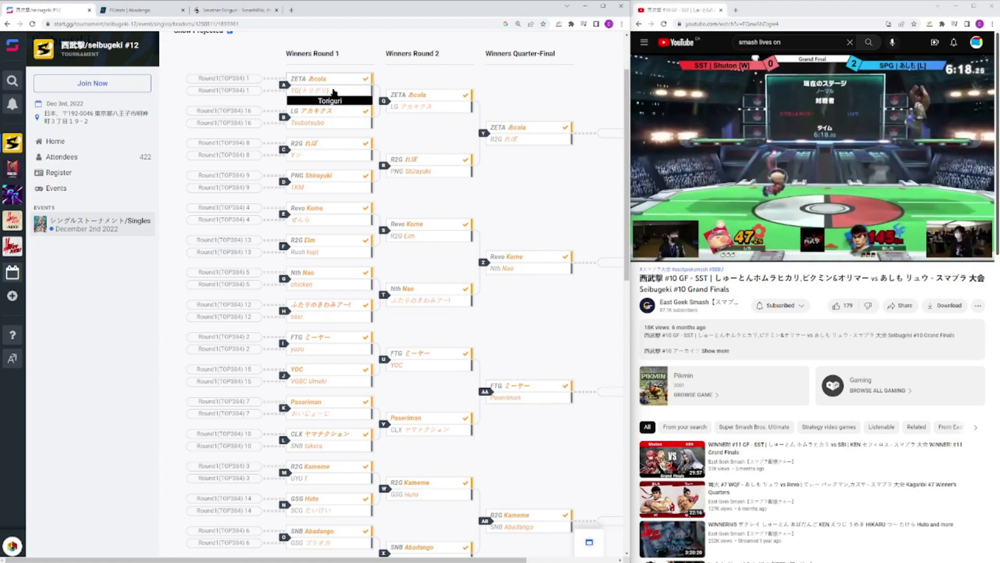
scroll(down, 3)
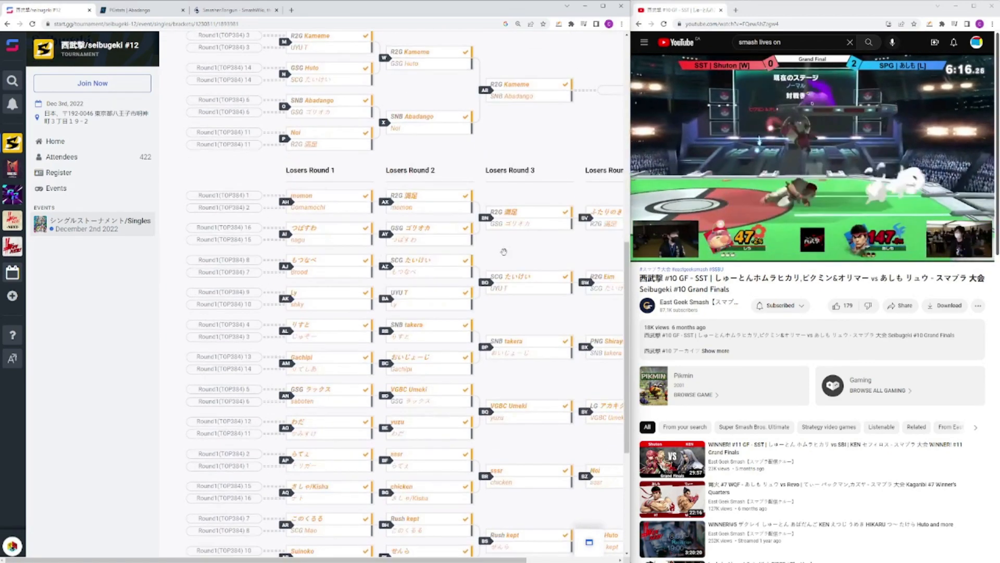
scroll(down, 3)
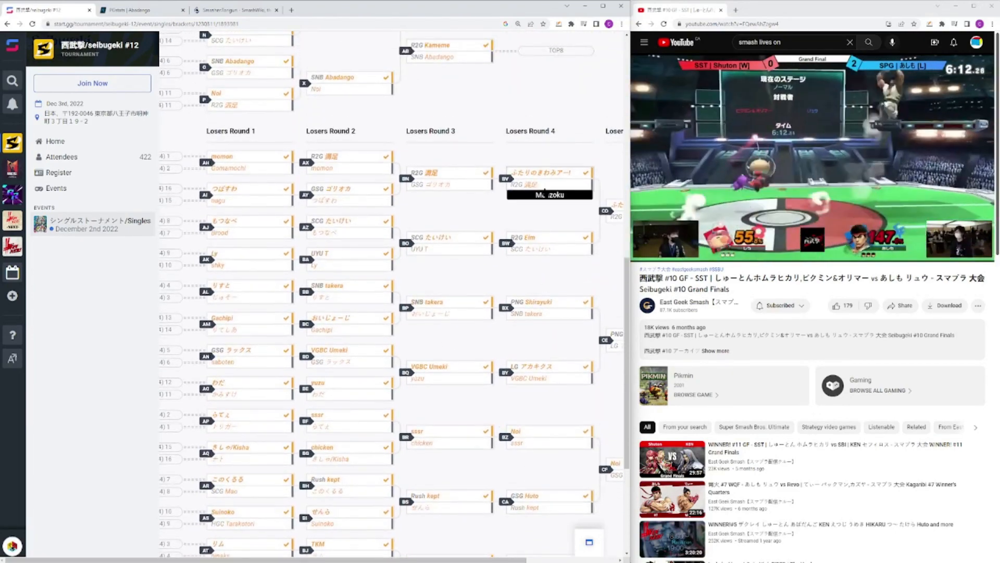
scroll(down, 3)
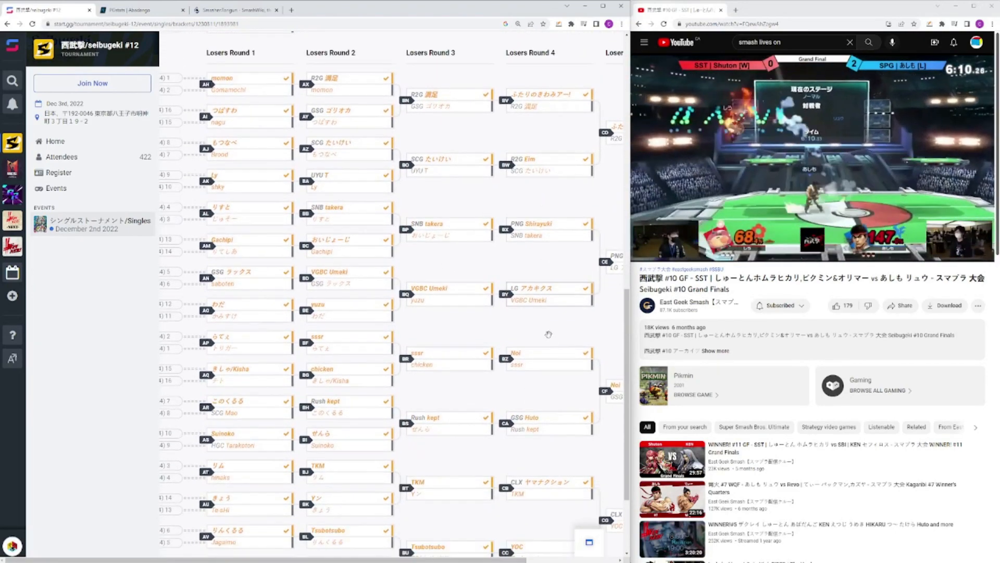
scroll(down, 3)
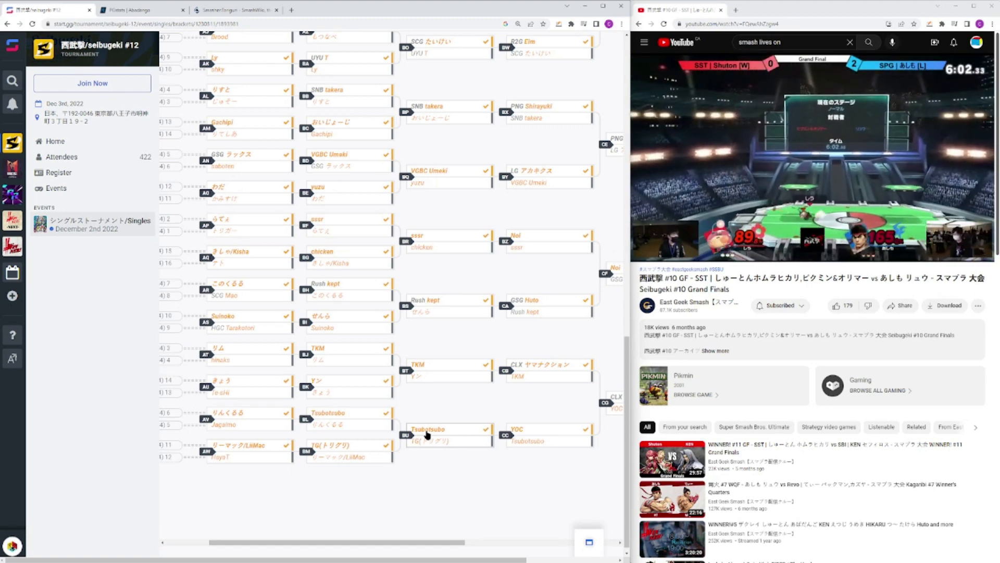
scroll(up, 3)
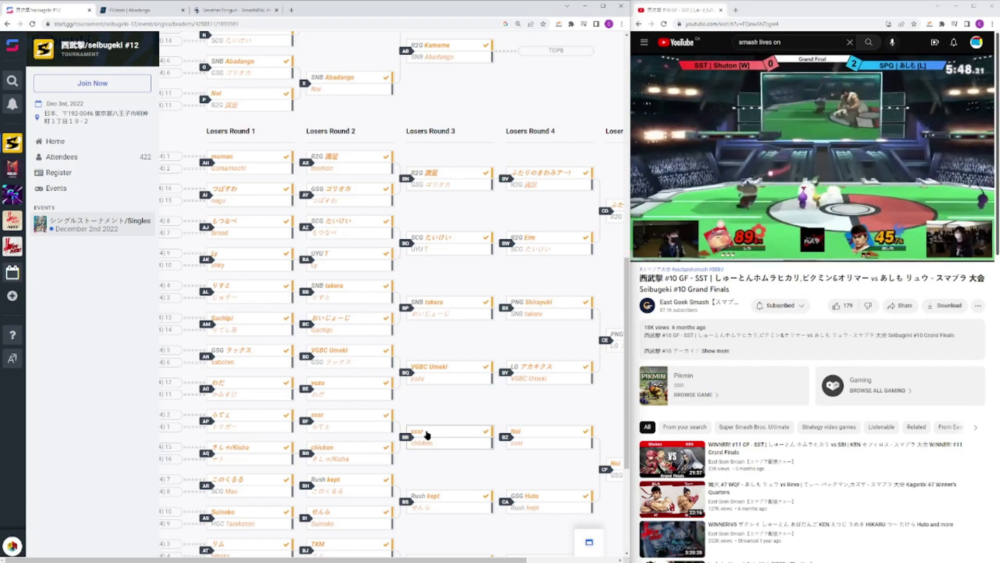
scroll(up, 3)
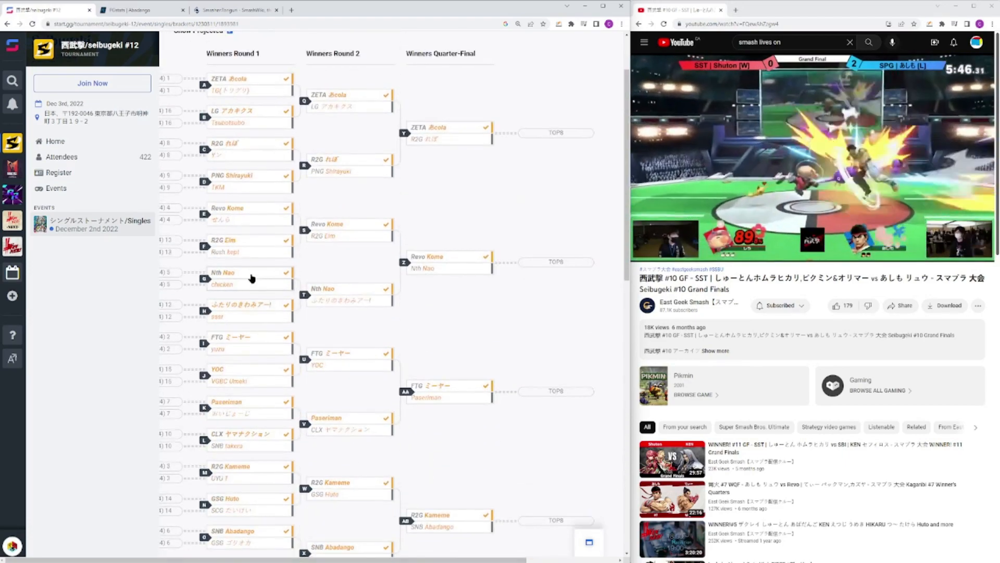
- Page SSSR's PGstats tournament list through page 2 to page 3 (results 21–30 of 42)
click(134, 10)
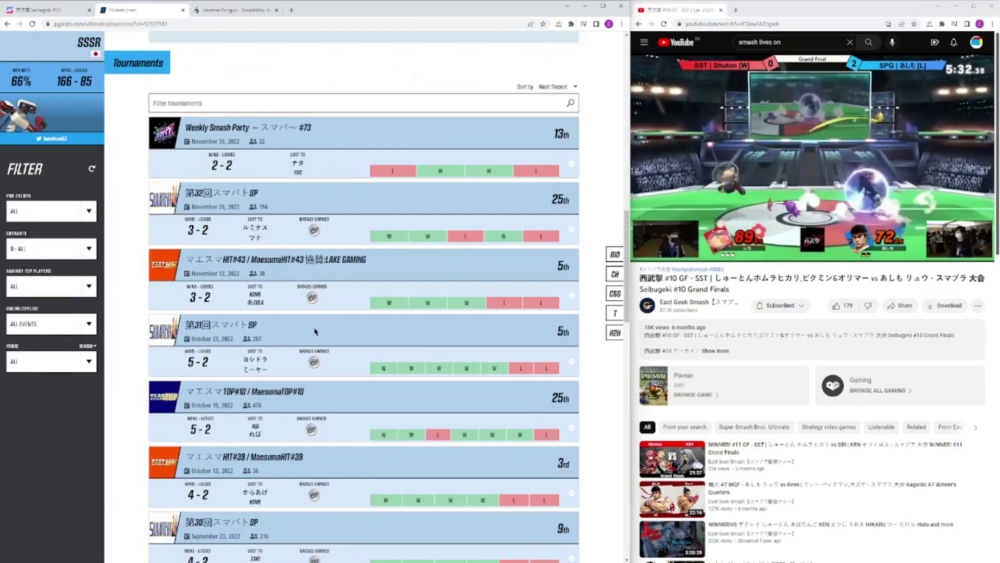
scroll(down, 3)
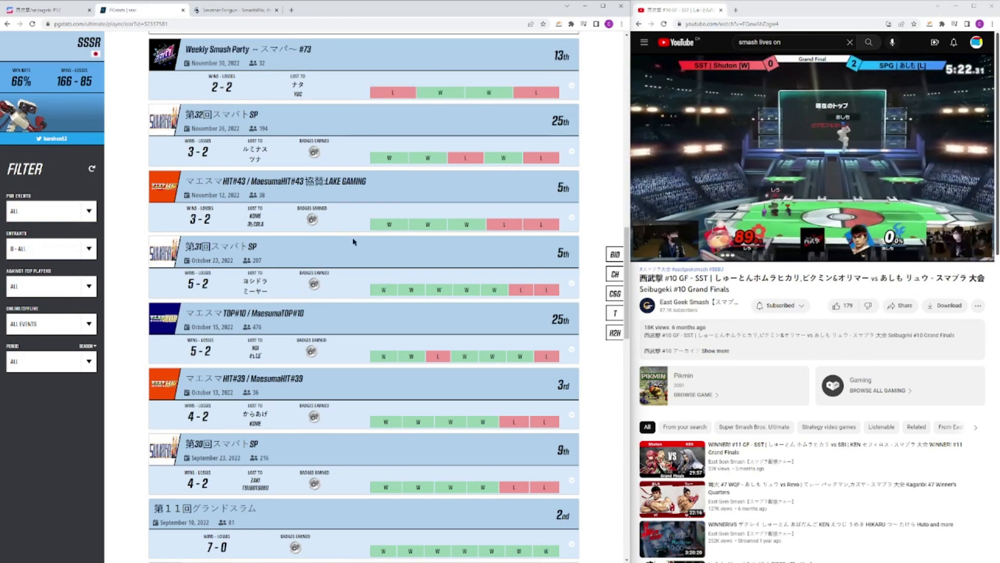
scroll(down, 3)
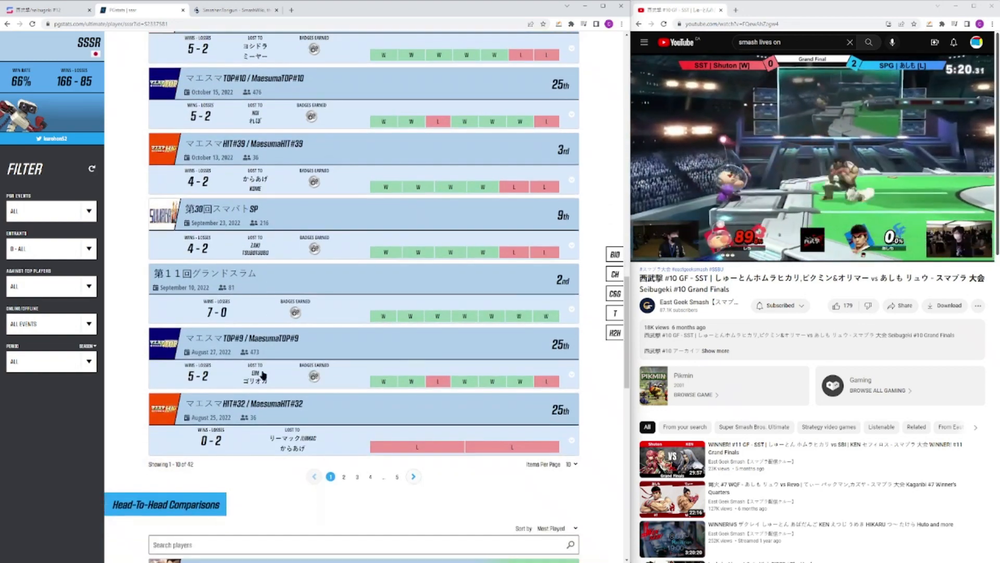
click(344, 477)
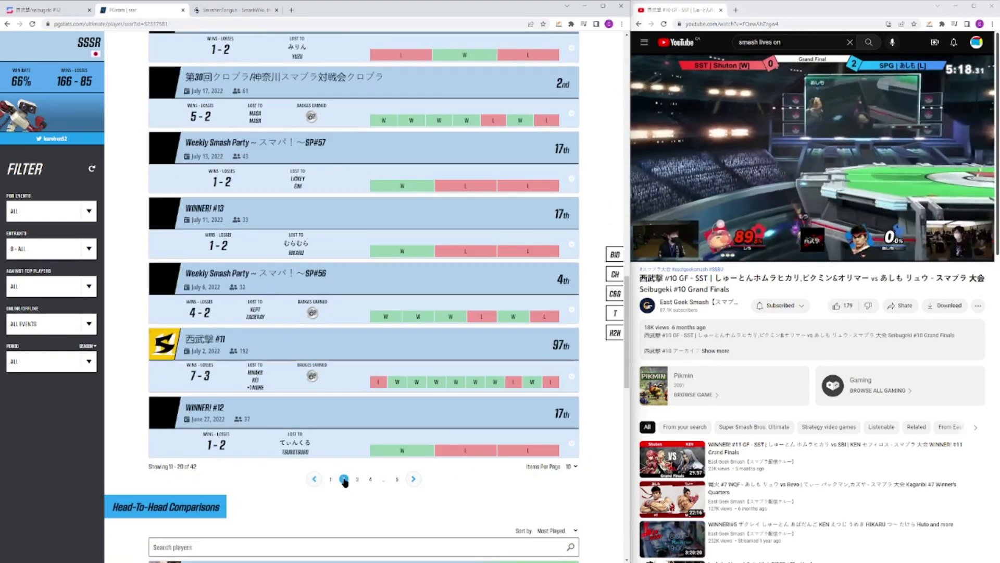
scroll(up, 3)
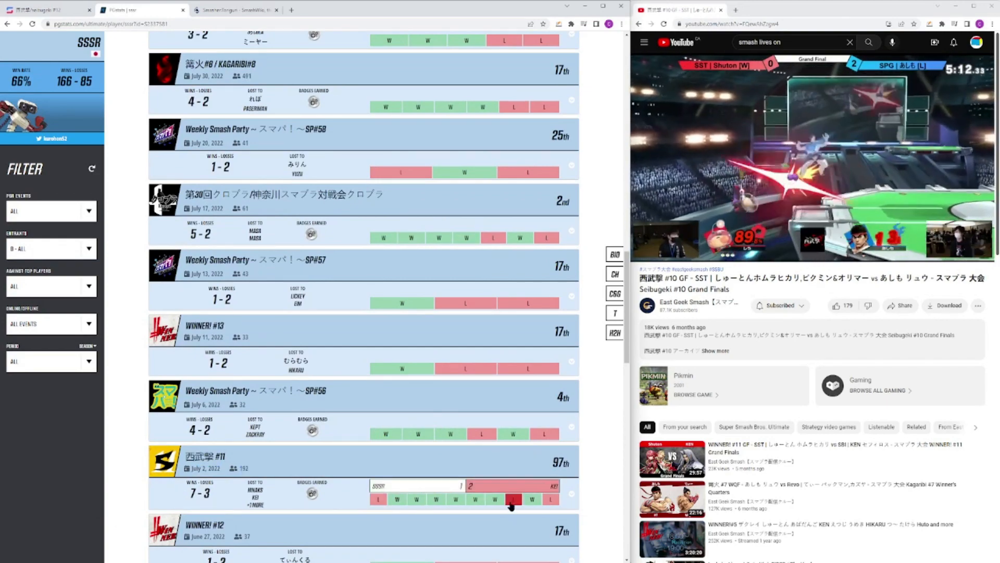
scroll(up, 3)
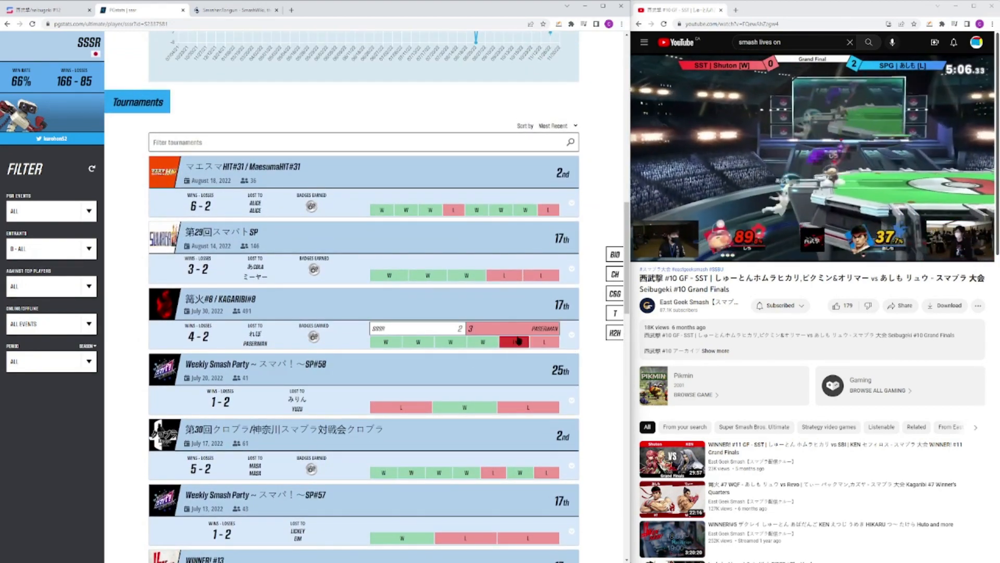
scroll(down, 3)
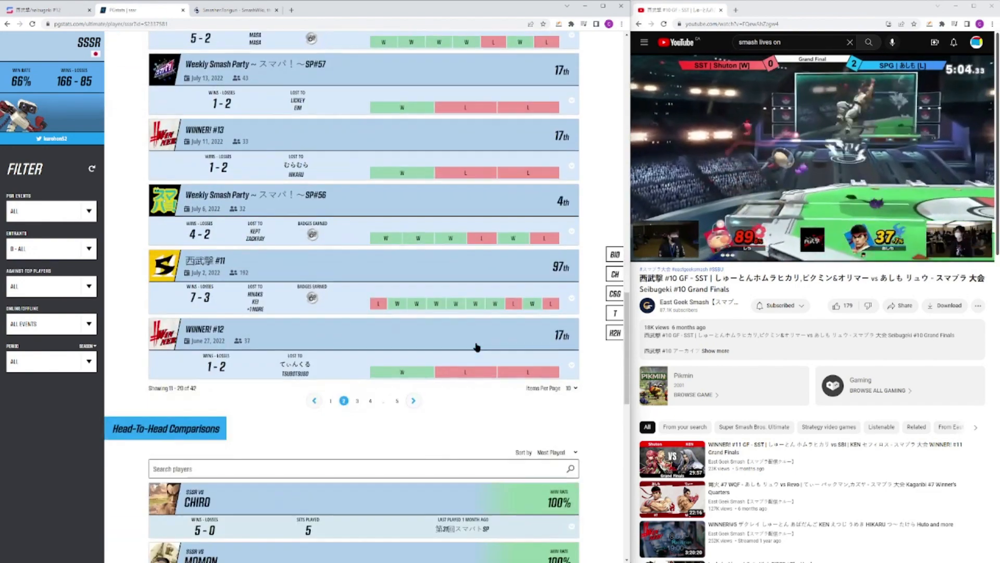
click(343, 406)
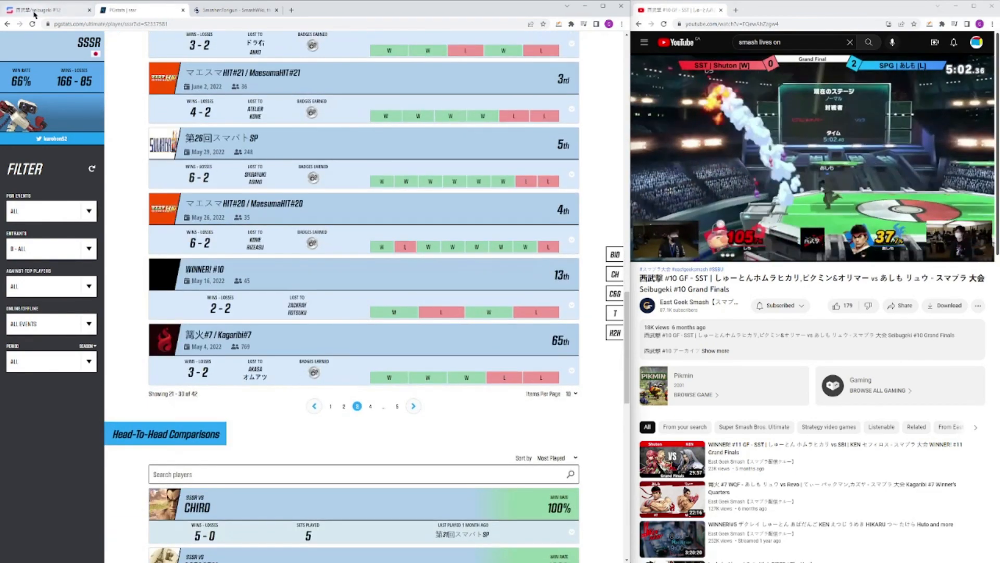
- Return to the Seibugeki #12 bracket tab and scroll through its winners round matchups
click(45, 9)
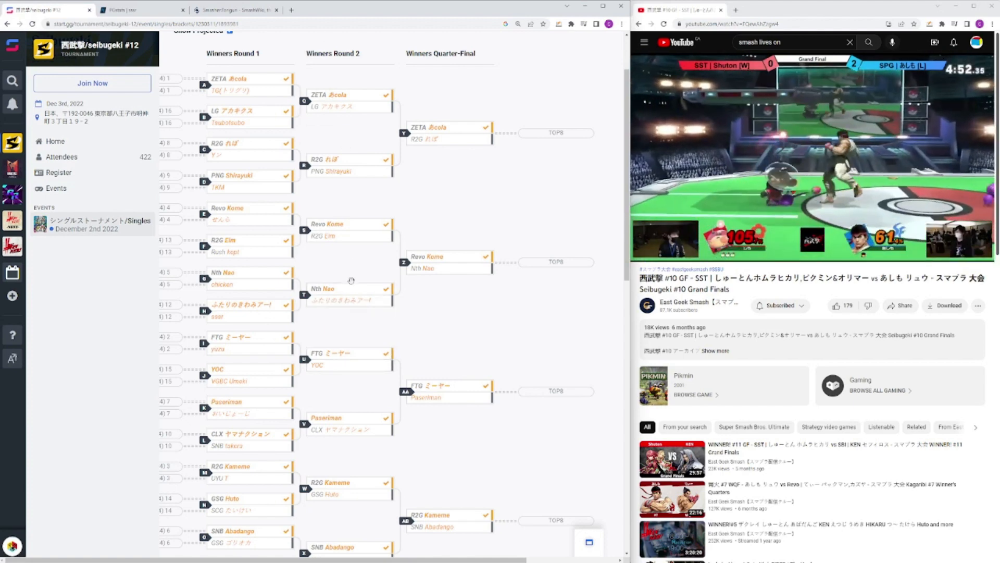
scroll(down, 3)
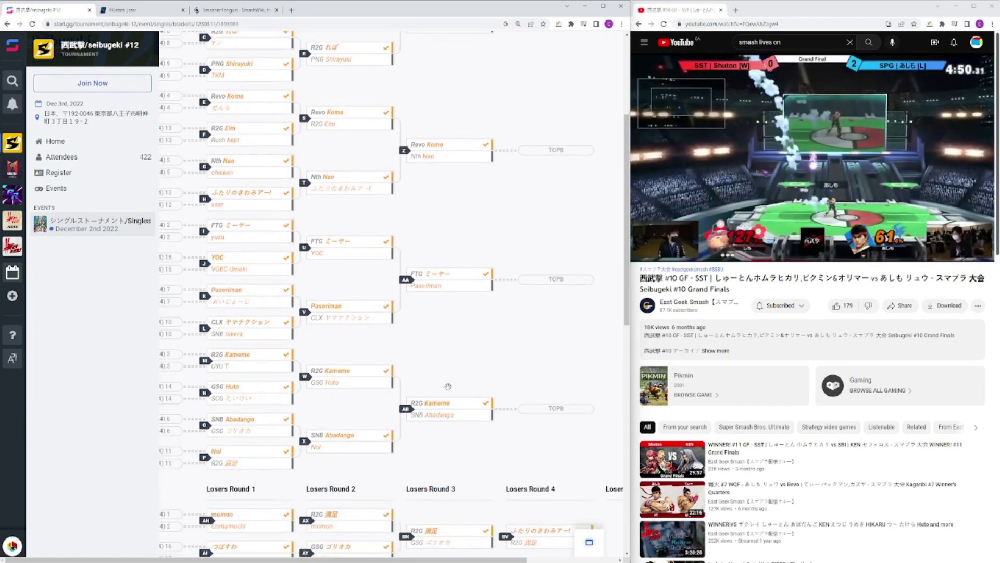
scroll(down, 3)
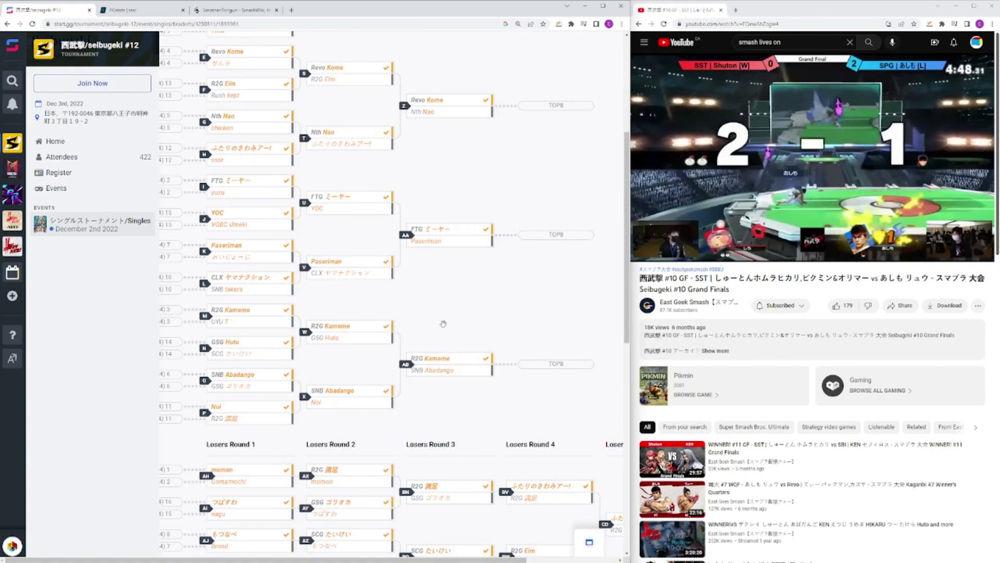
scroll(down, 3)
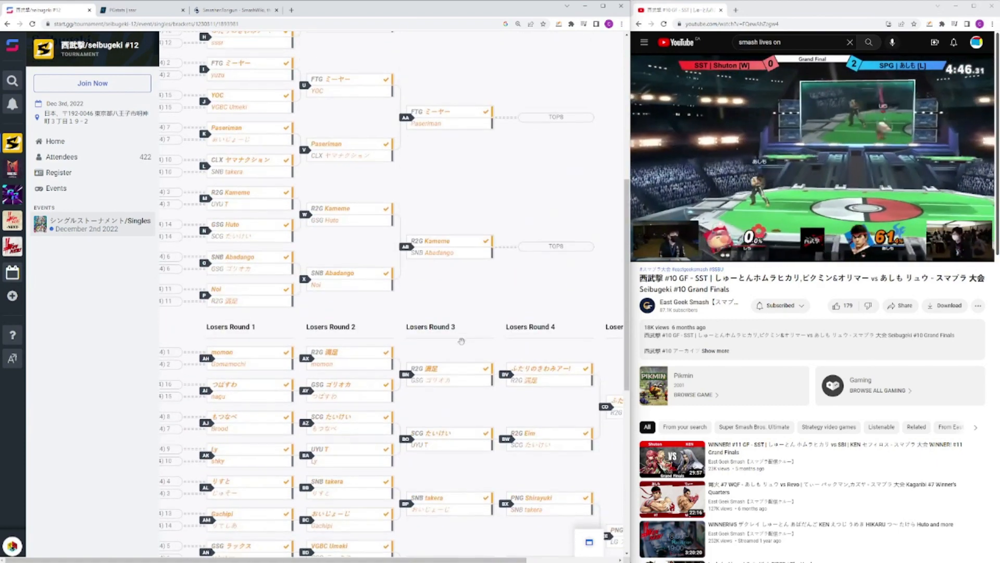
scroll(up, 3)
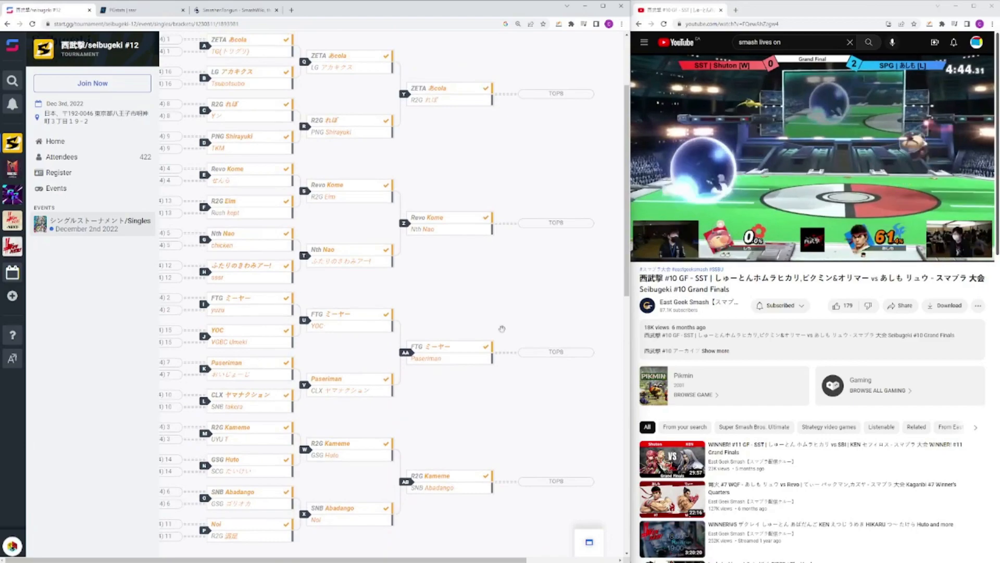
scroll(right, 3)
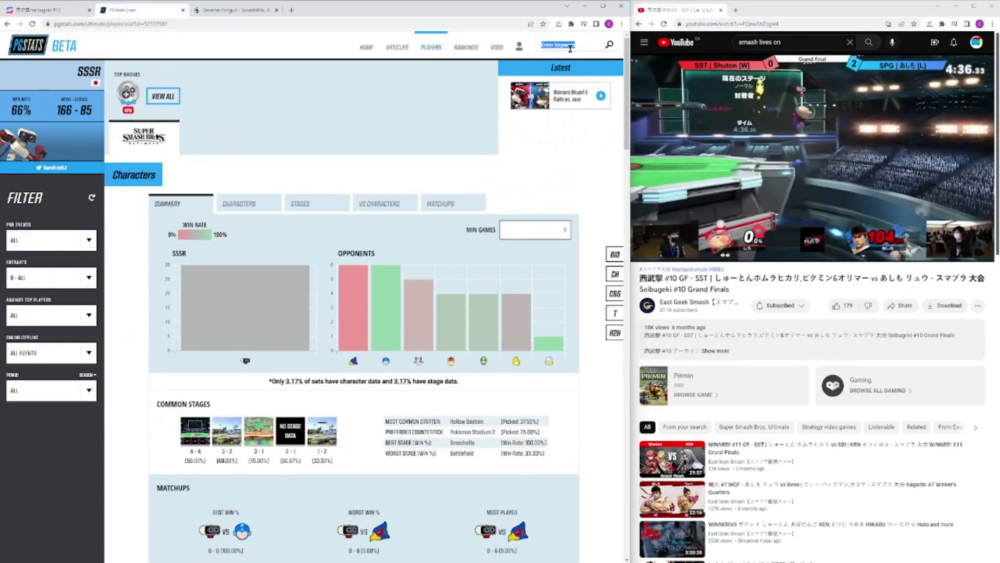
text(no)
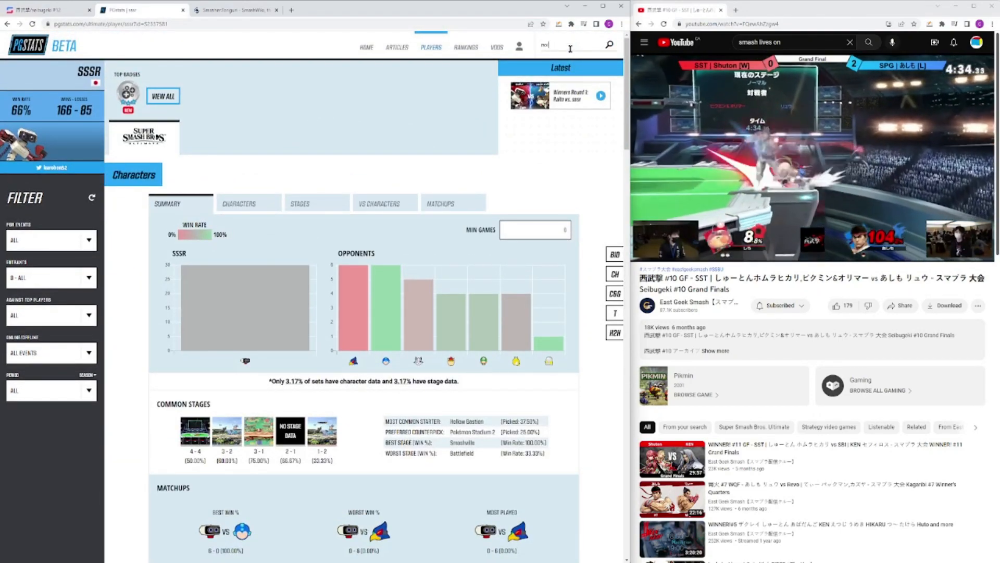
key(Return)
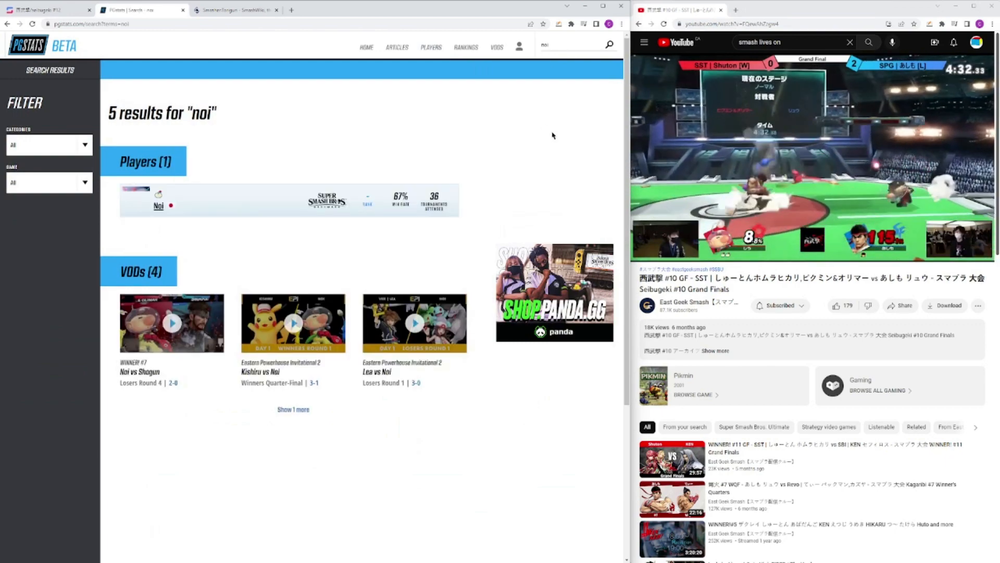
click(158, 205)
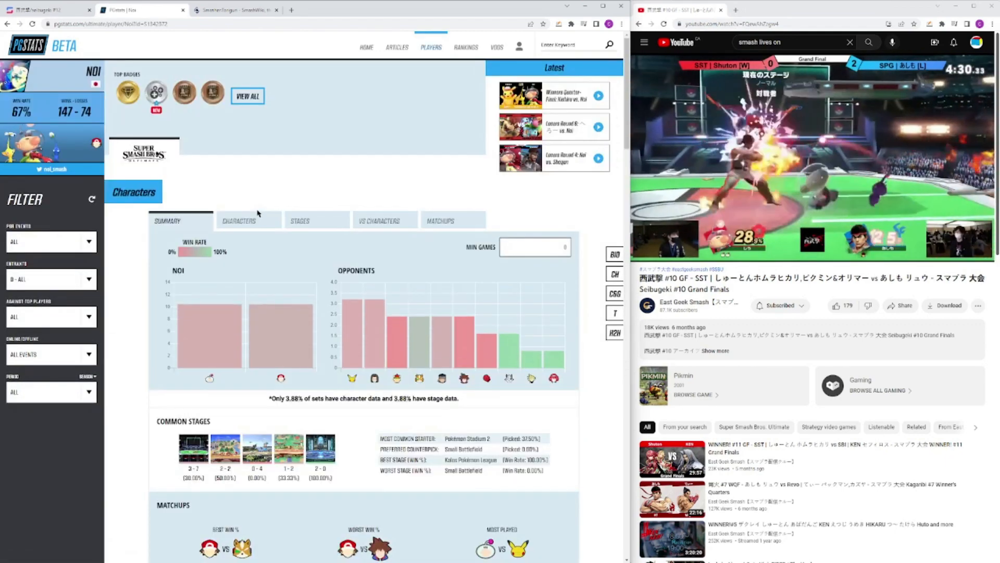
scroll(down, 3)
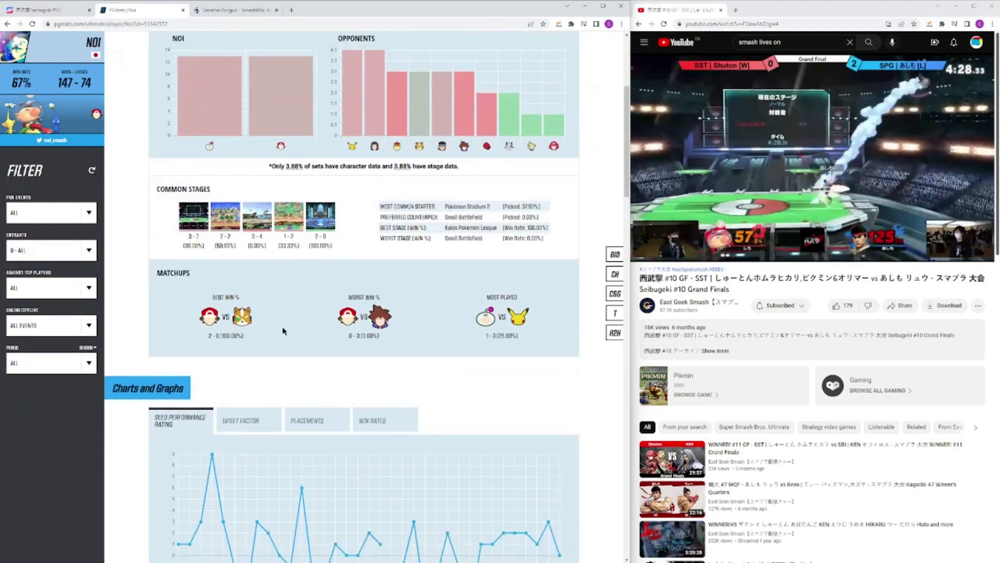
scroll(down, 3)
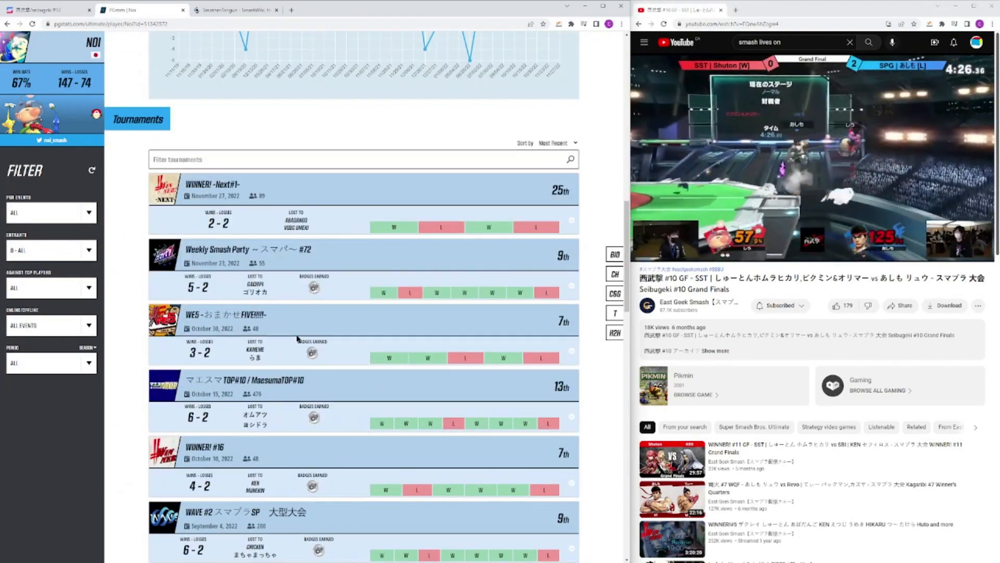
scroll(down, 3)
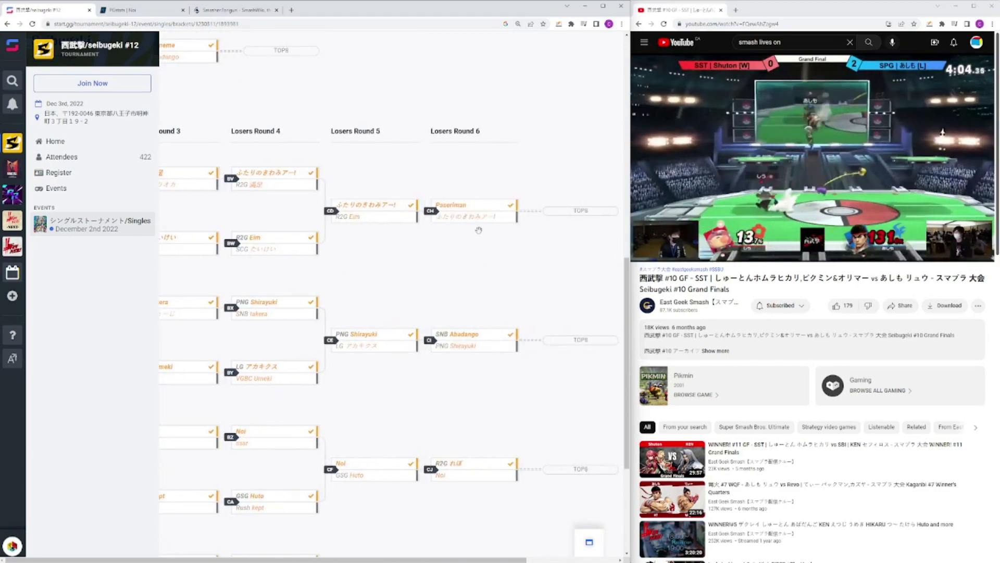
- Scan the losers bracket, then bring up the Seibugeki #12 Singles TOP8 pool
scroll(down, 3)
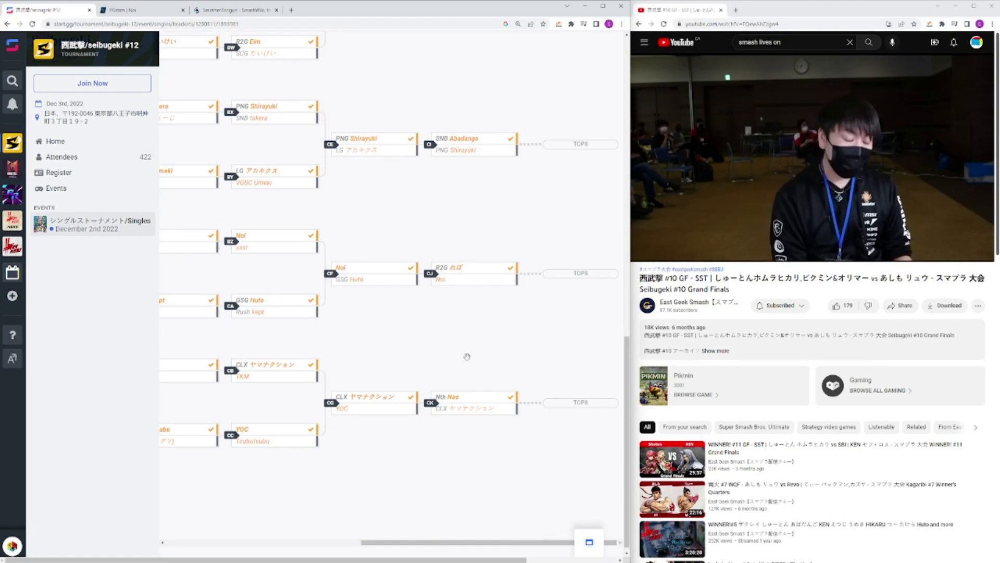
scroll(up, 3)
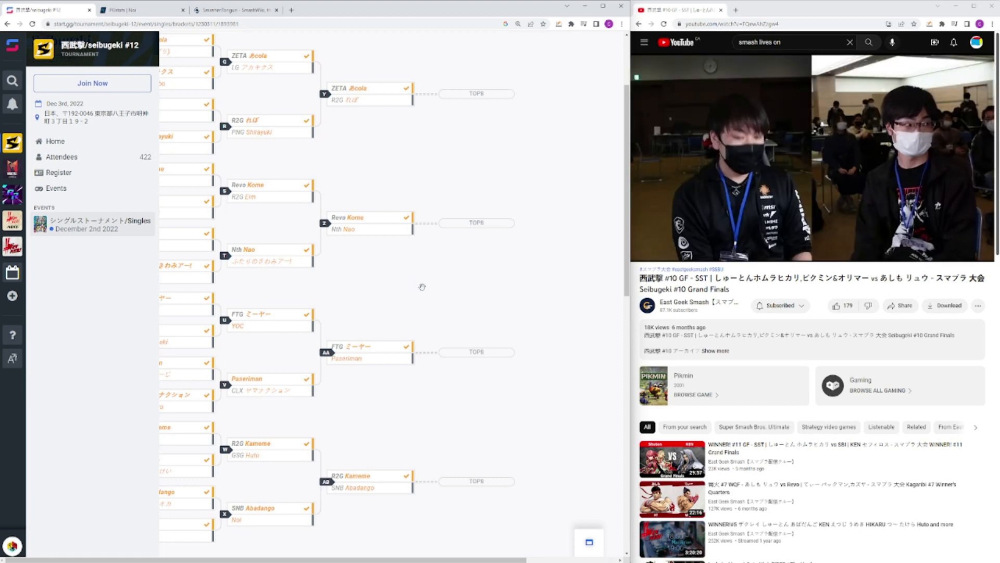
right_click(421, 287)
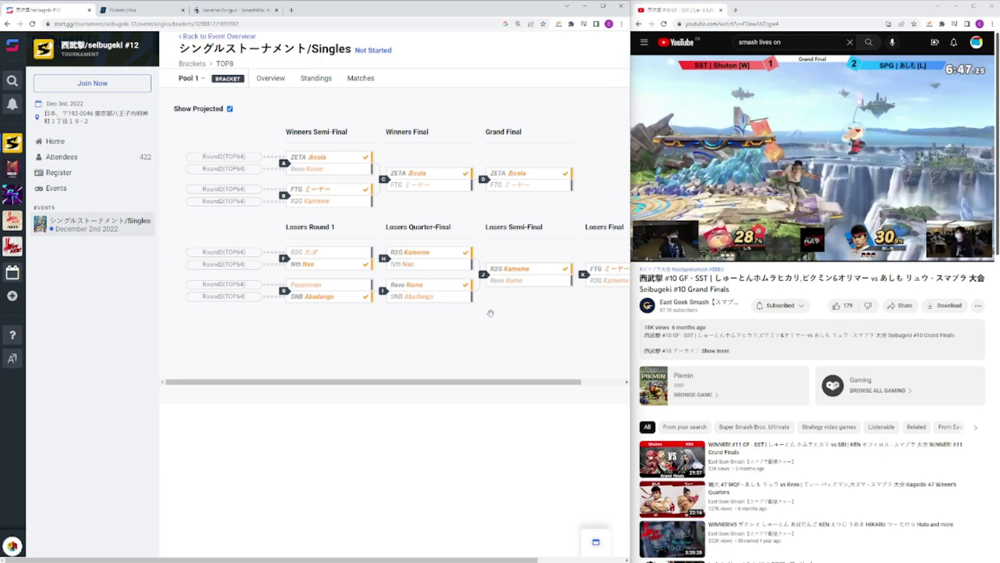
mouse_move(402, 295)
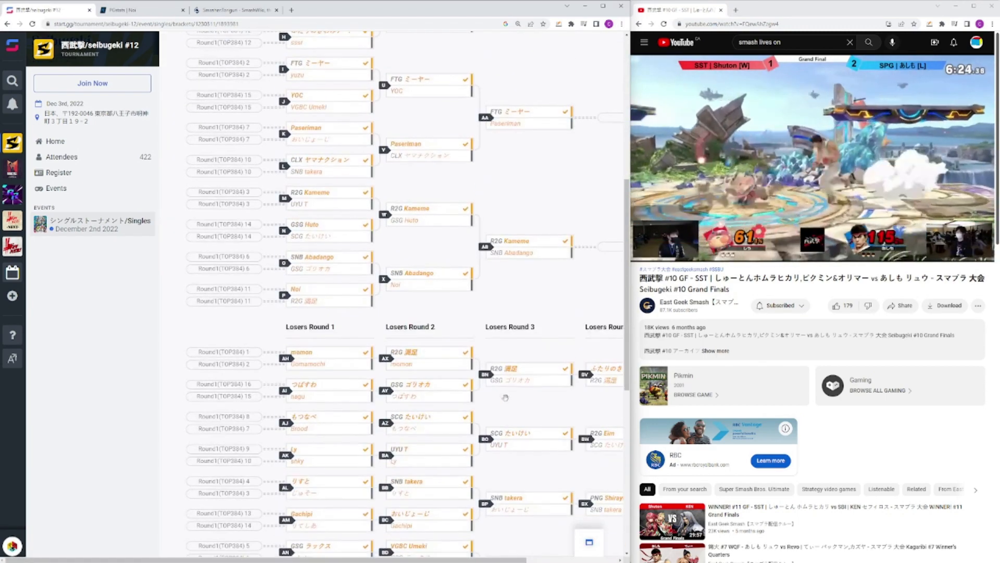
- Scroll down the pool bracket to losers rounds 1–4
scroll(down, 3)
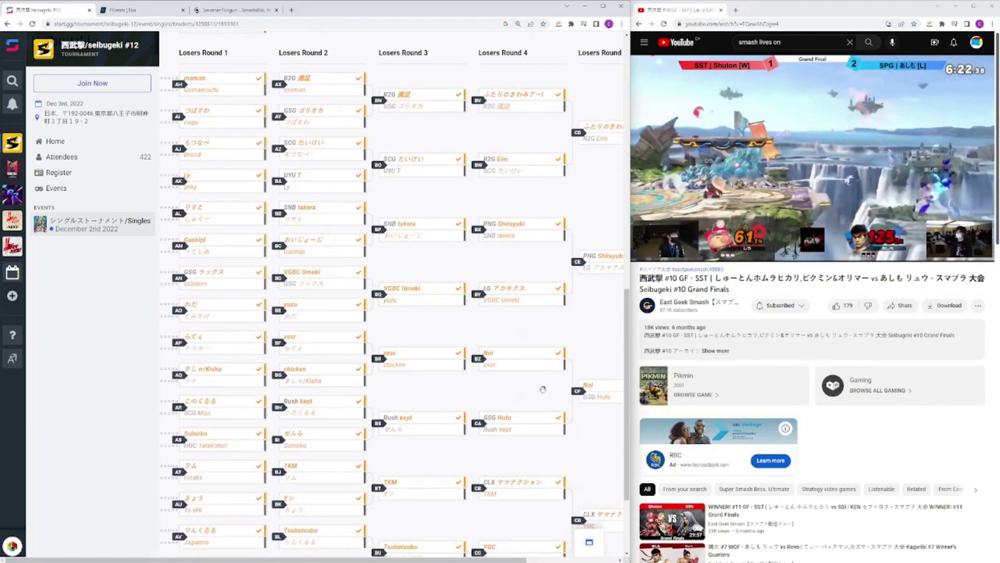